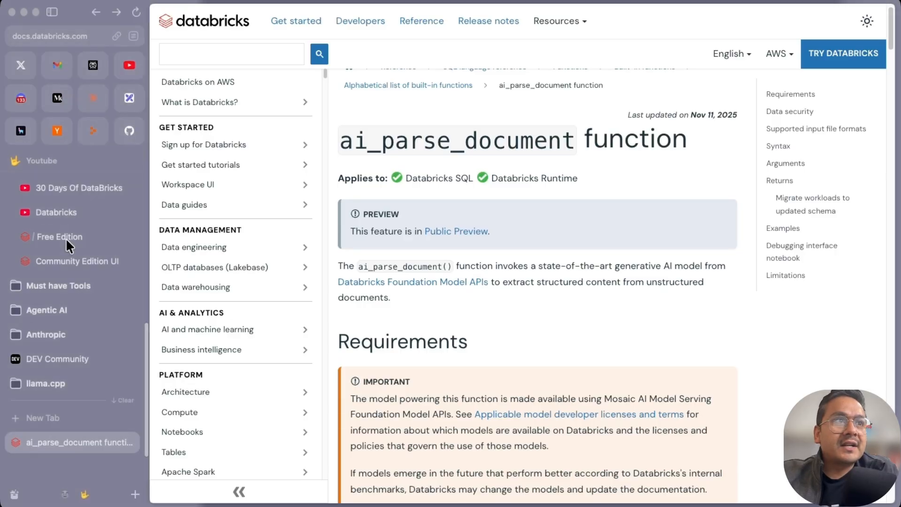
mouse_move(60, 236)
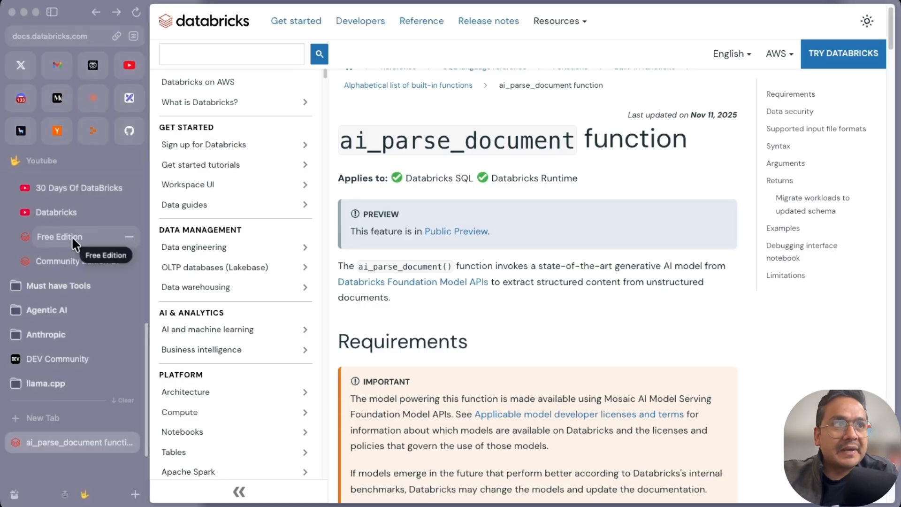
Switch among the Free Edition playlist, the Databricks workspace, and the Databricks YouTube playlist
click(59, 236)
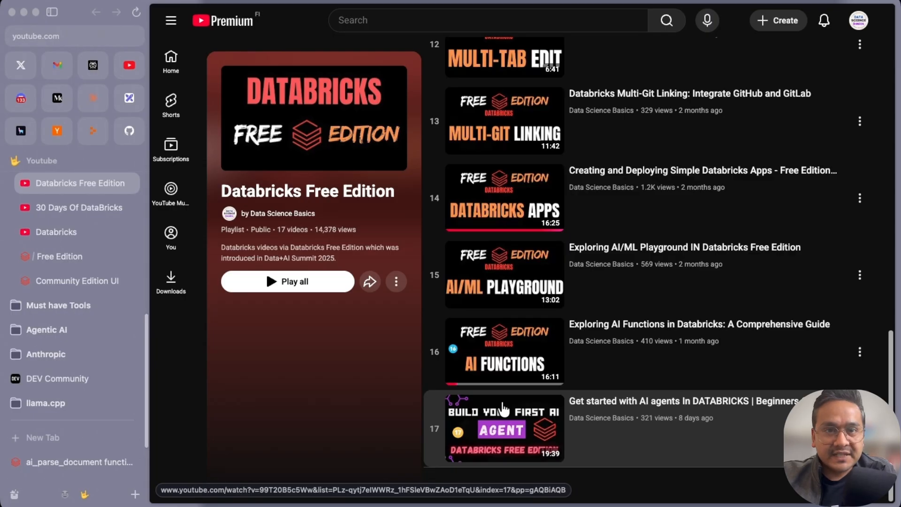
mouse_move(391, 433)
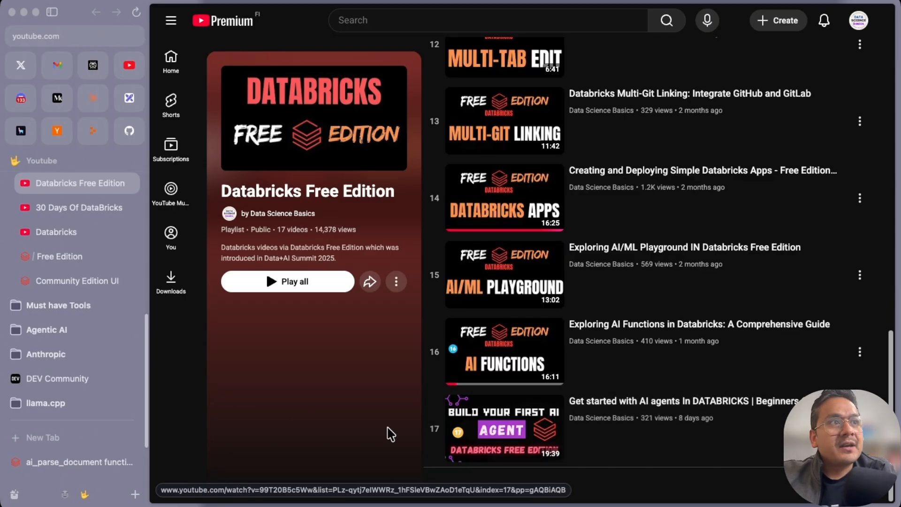
click(81, 207)
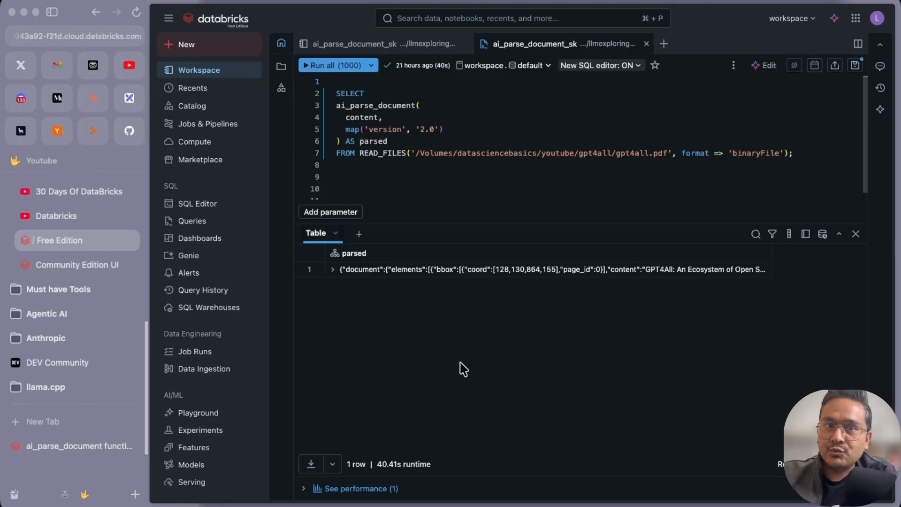
mouse_move(491, 131)
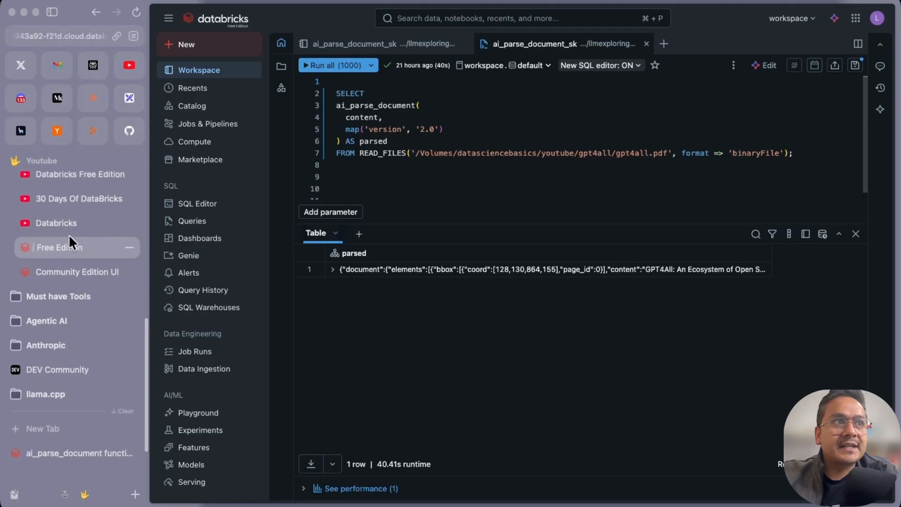
click(55, 232)
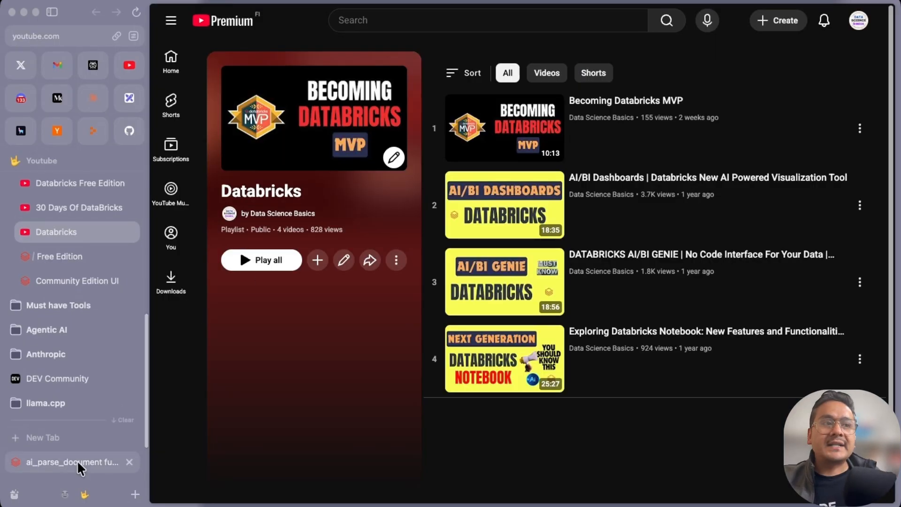
mouse_move(78, 462)
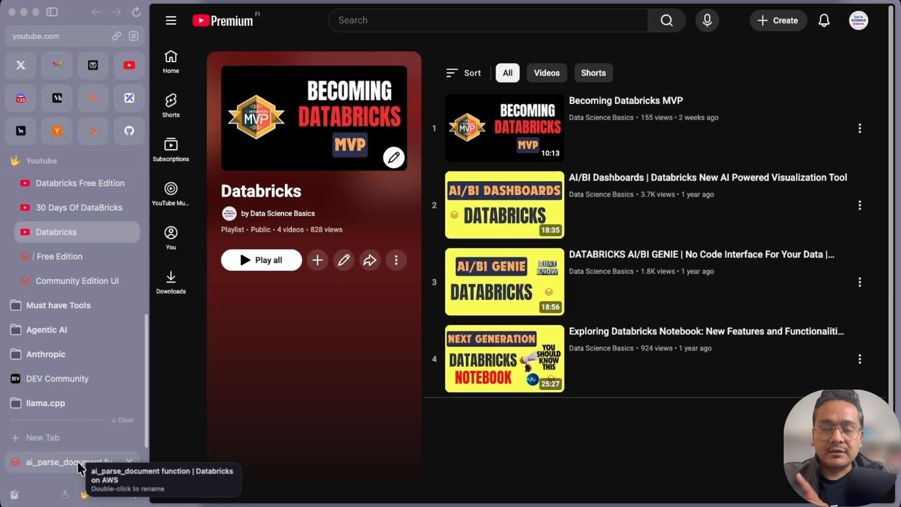
Return to the ai_parse_document docs and read Requirements and supported input file formats
click(69, 462)
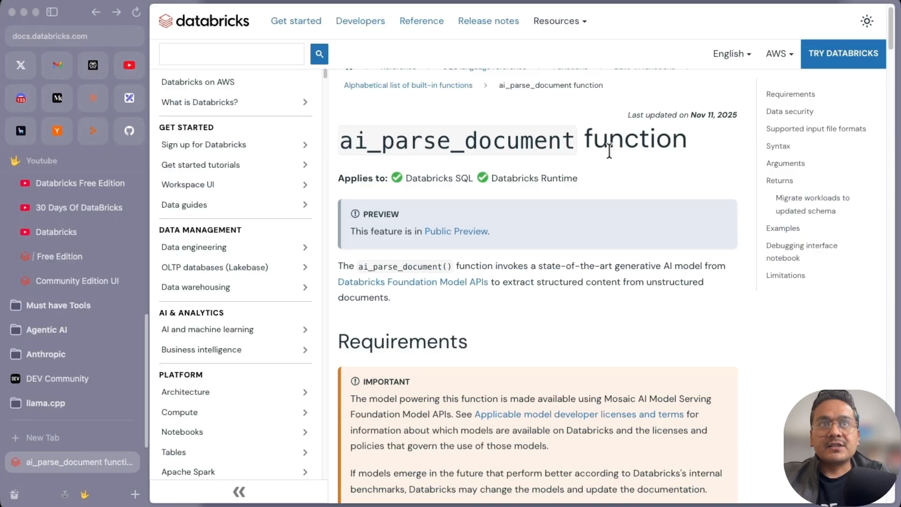
mouse_move(405, 178)
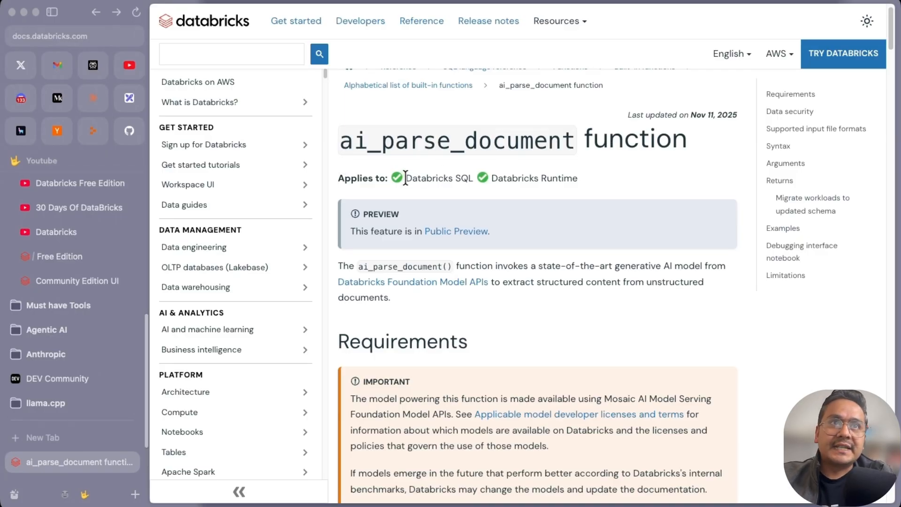
double_click(534, 178)
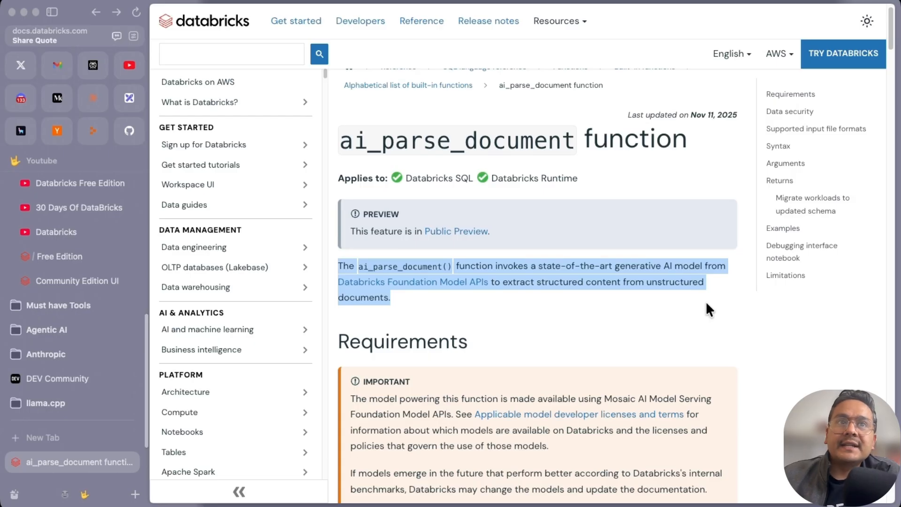
mouse_move(409, 458)
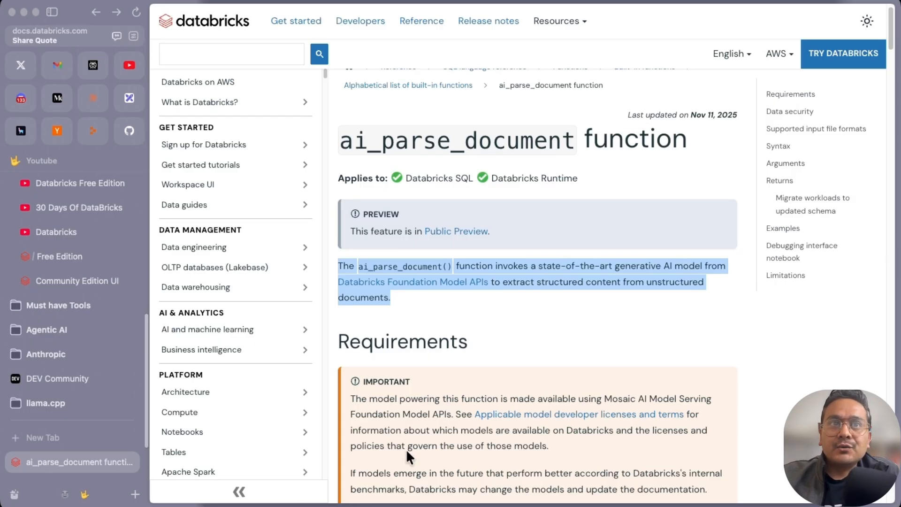
mouse_move(489, 400)
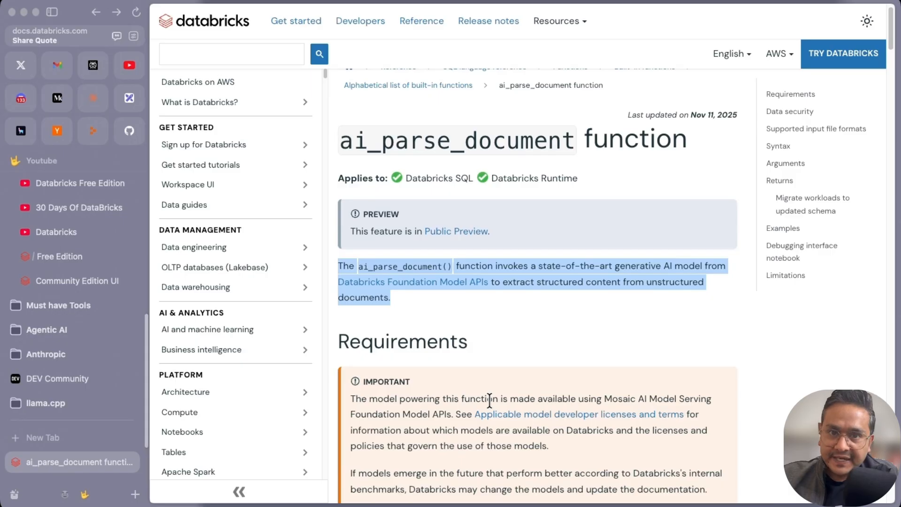
mouse_move(607, 343)
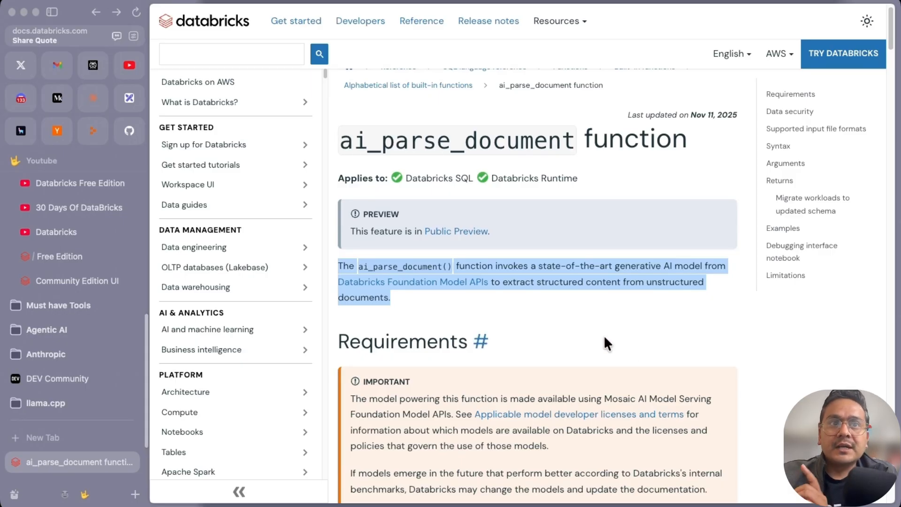
scroll(down, 3)
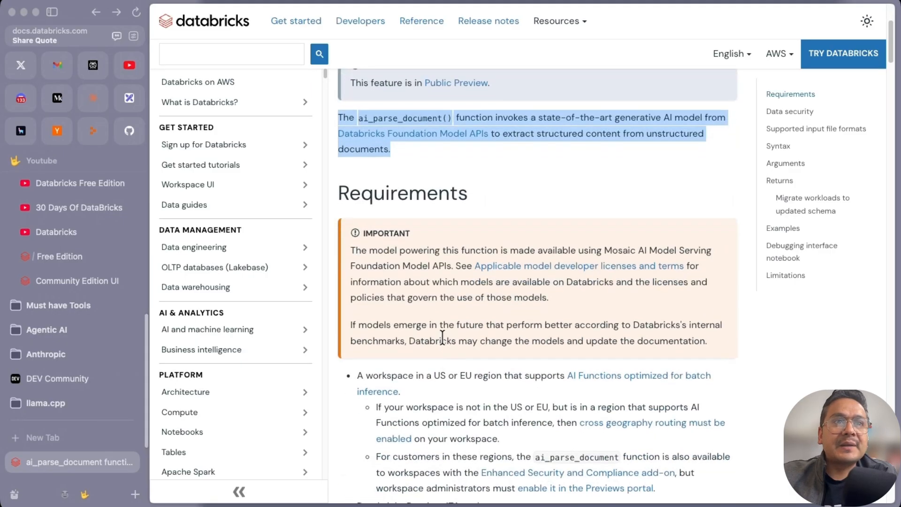
scroll(down, 3)
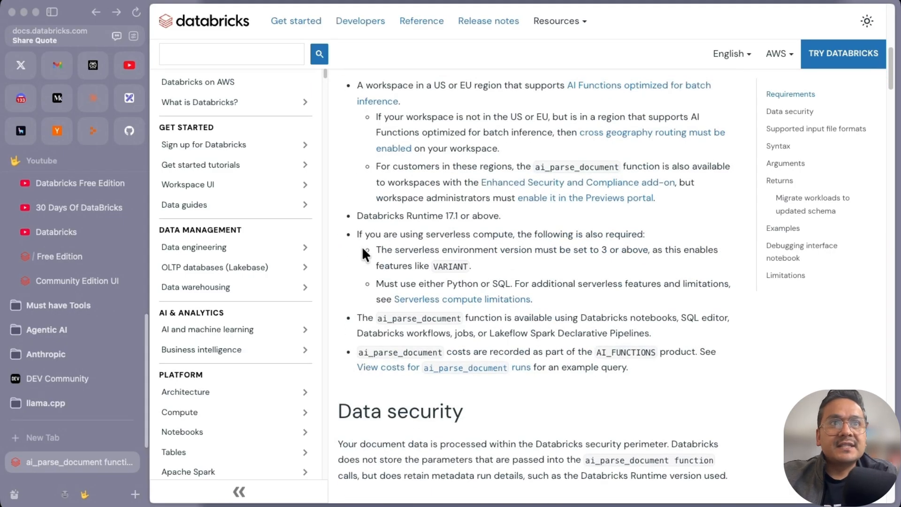
mouse_move(378, 253)
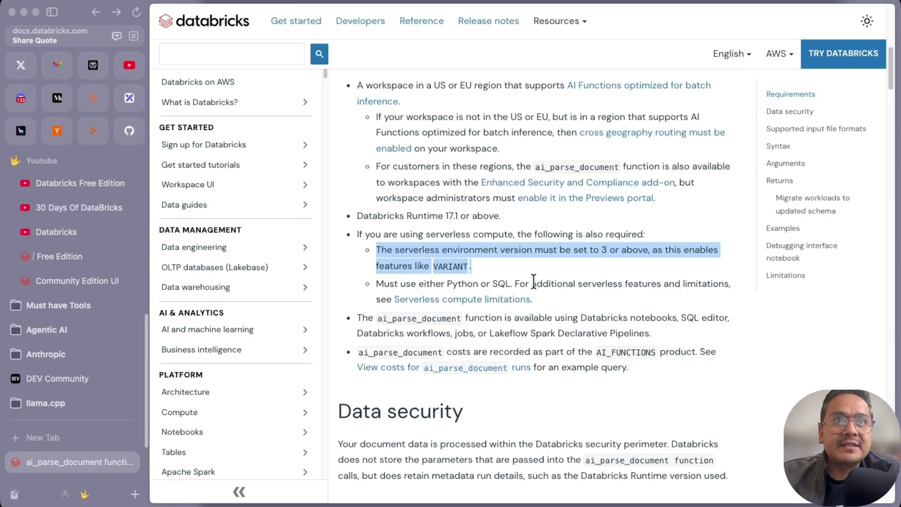
scroll(down, 3)
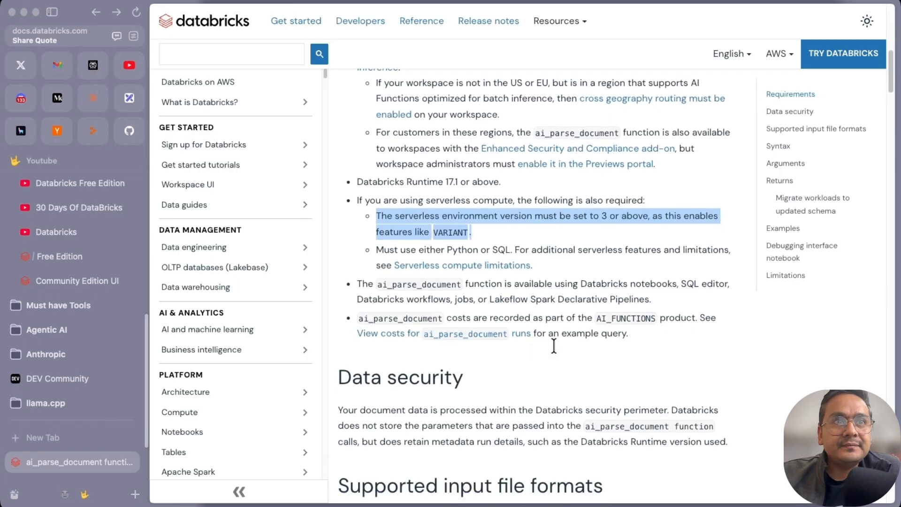
scroll(down, 3)
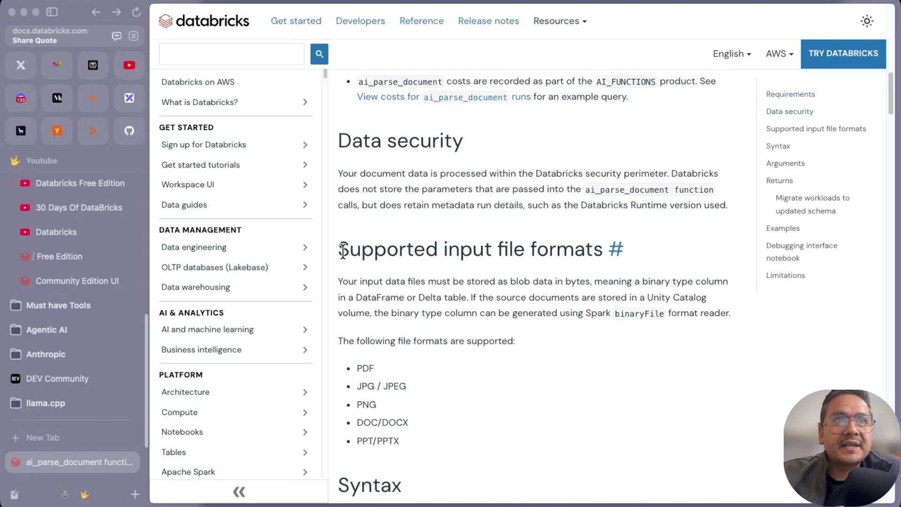
Read the Syntax, Arguments and Returns sections, then go back to the page title
double_click(470, 249)
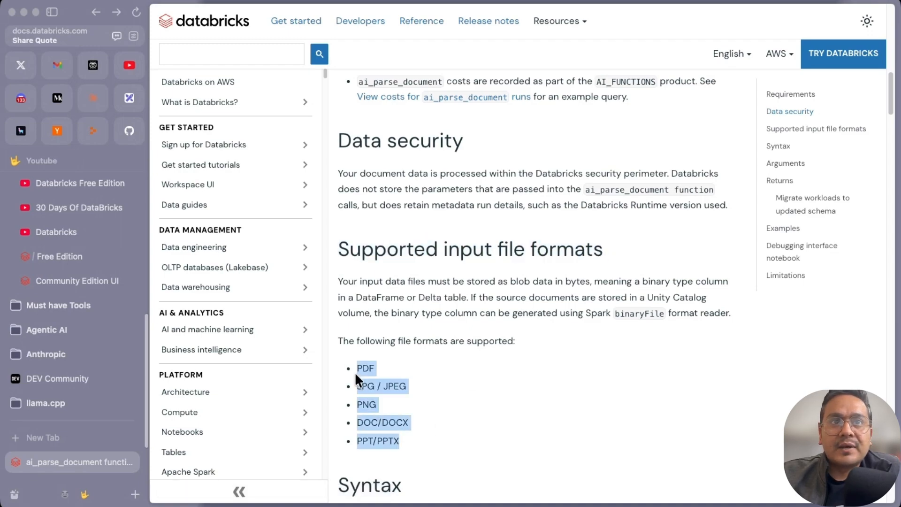
mouse_move(520, 419)
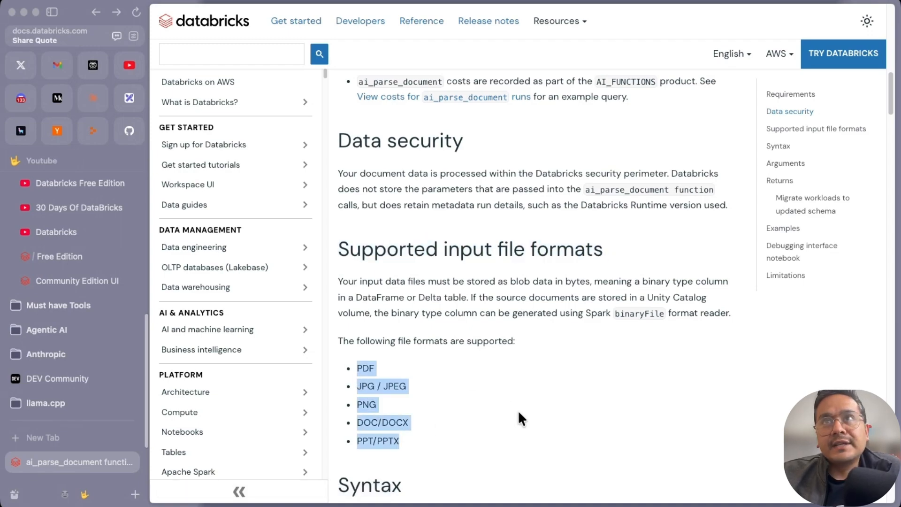
scroll(down, 3)
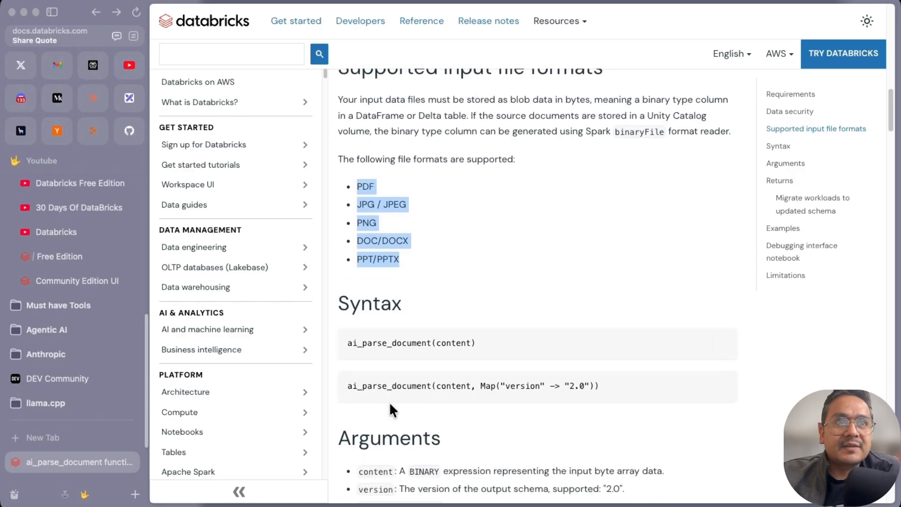
scroll(down, 3)
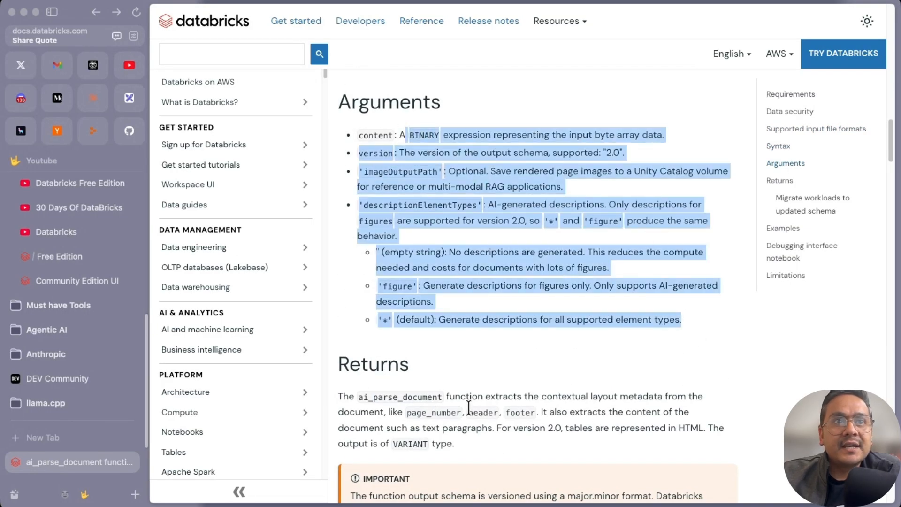
click(352, 405)
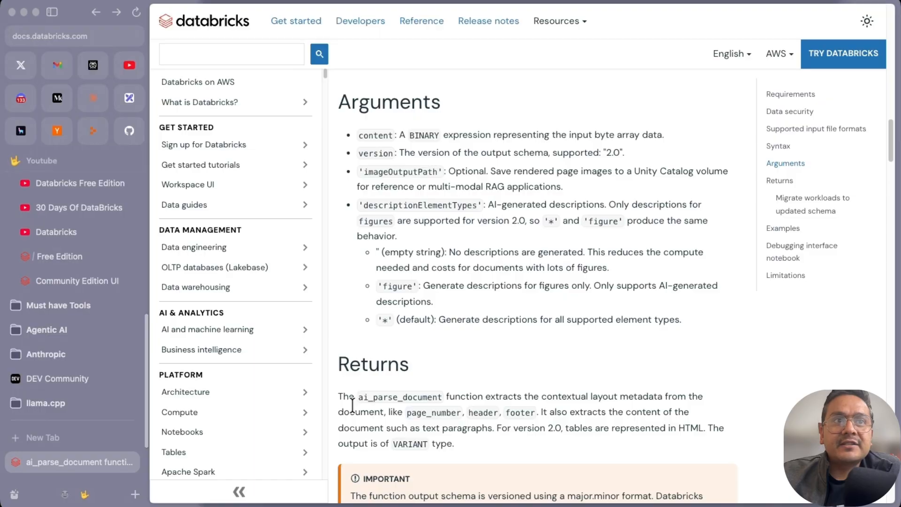
mouse_move(524, 398)
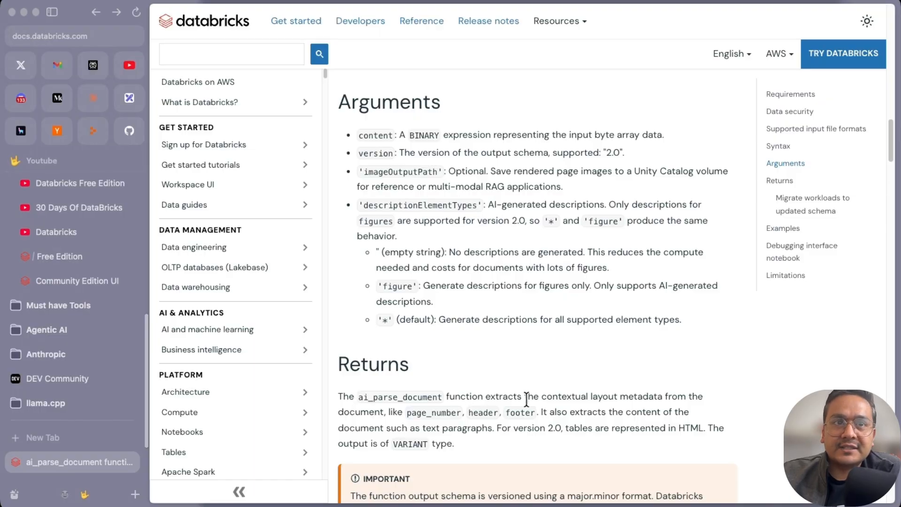
mouse_move(620, 401)
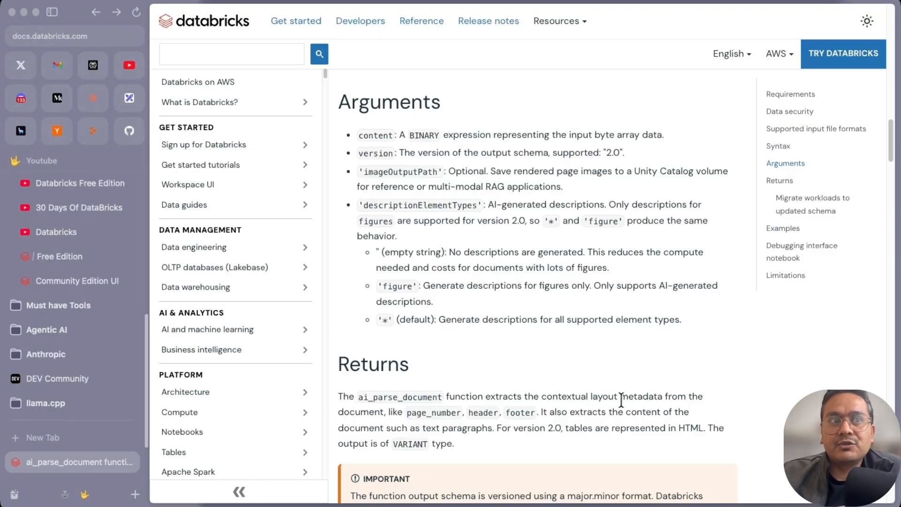
scroll(down, 3)
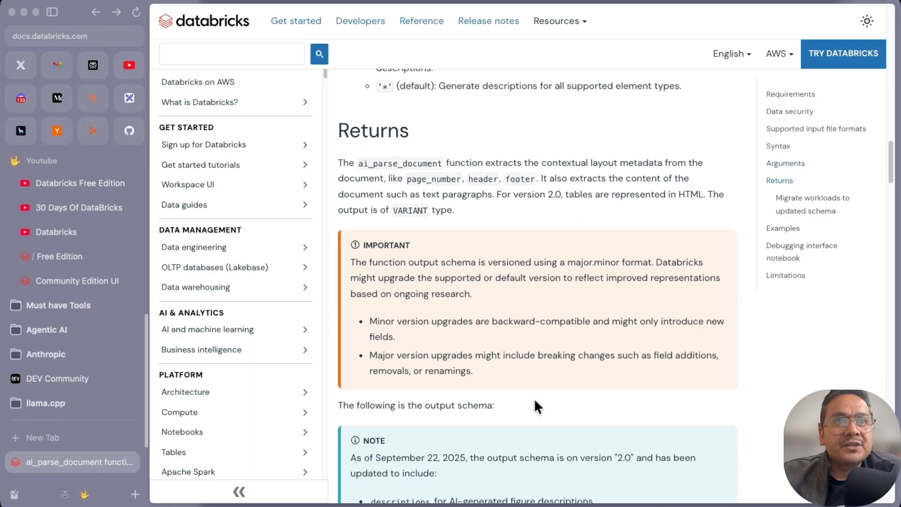
scroll(down, 3)
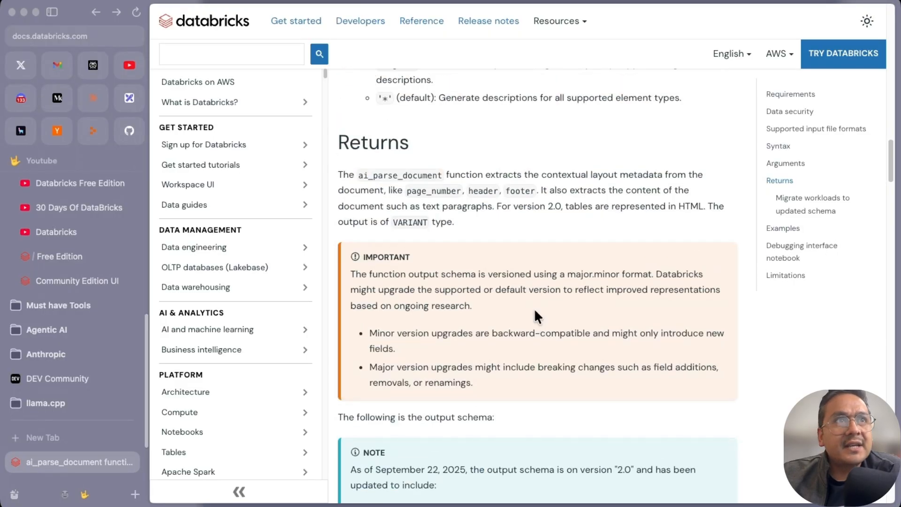
scroll(up, 3)
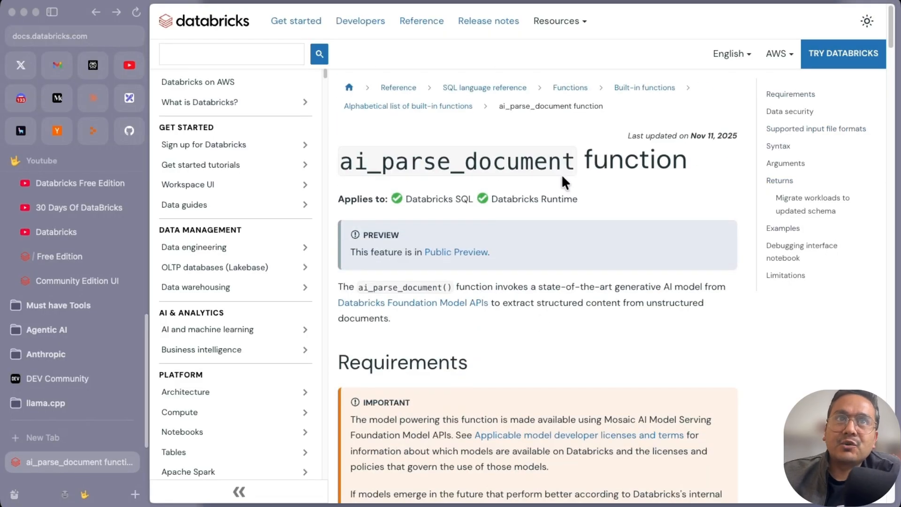
mouse_move(629, 138)
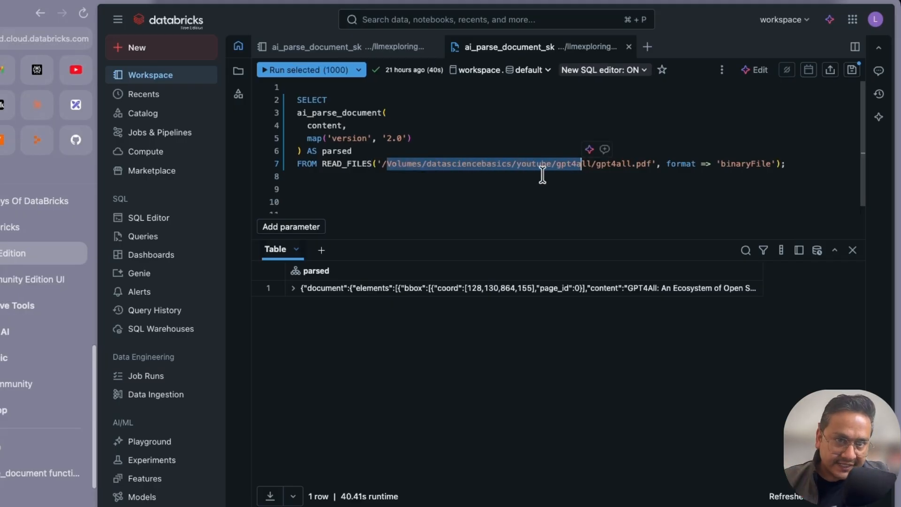
mouse_move(539, 189)
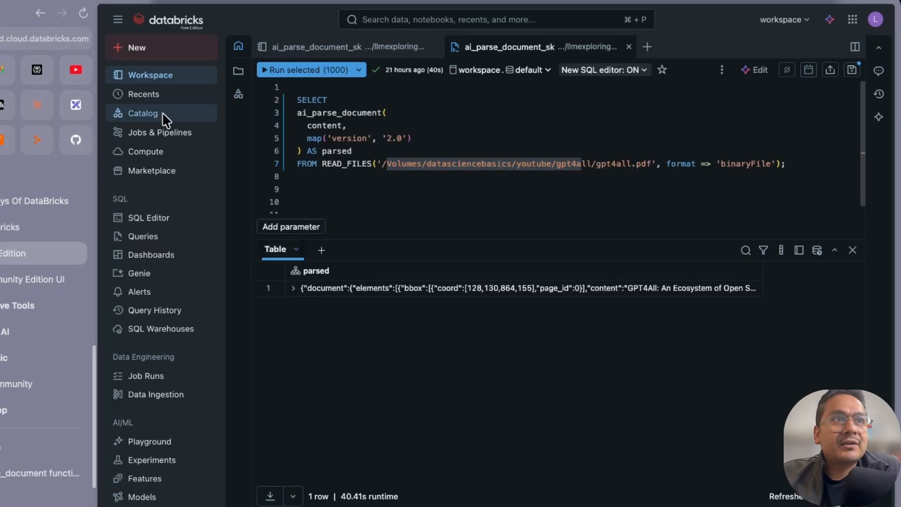
From Catalog, start Upload to volume to choose a destination for the PDF
click(143, 113)
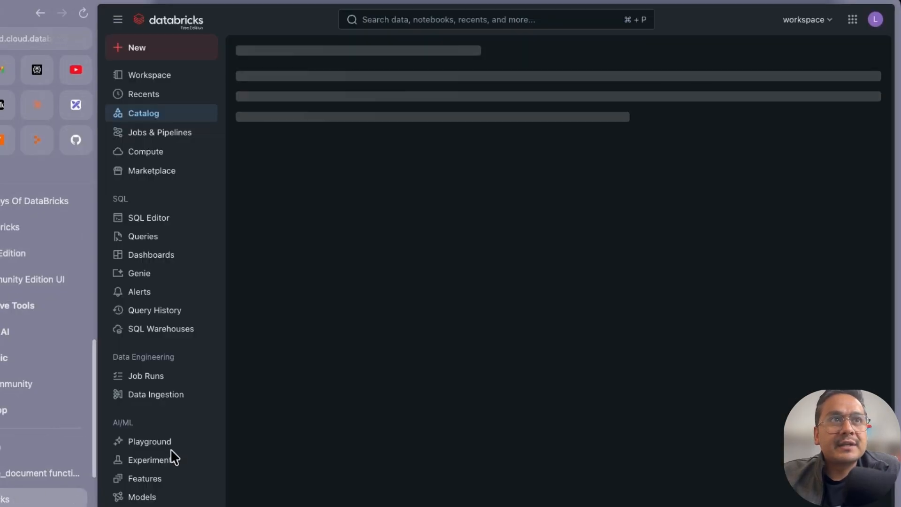
mouse_move(235, 184)
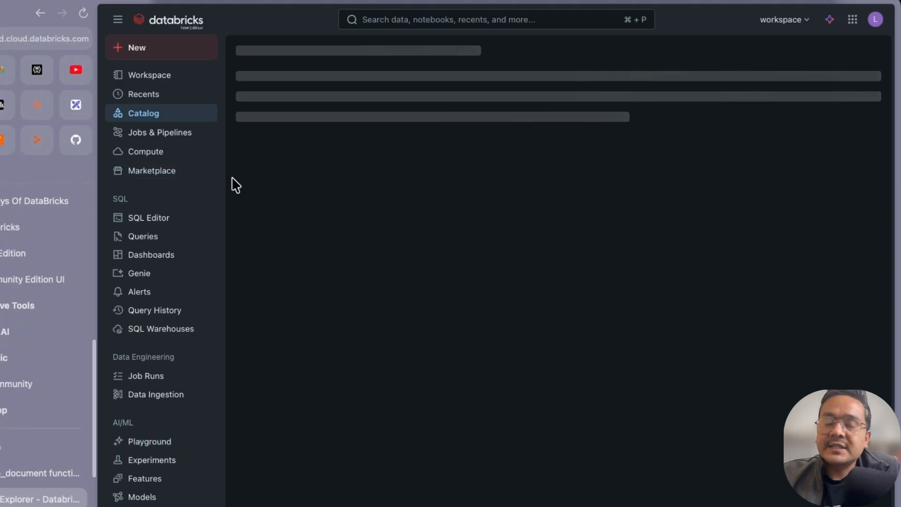
click(142, 112)
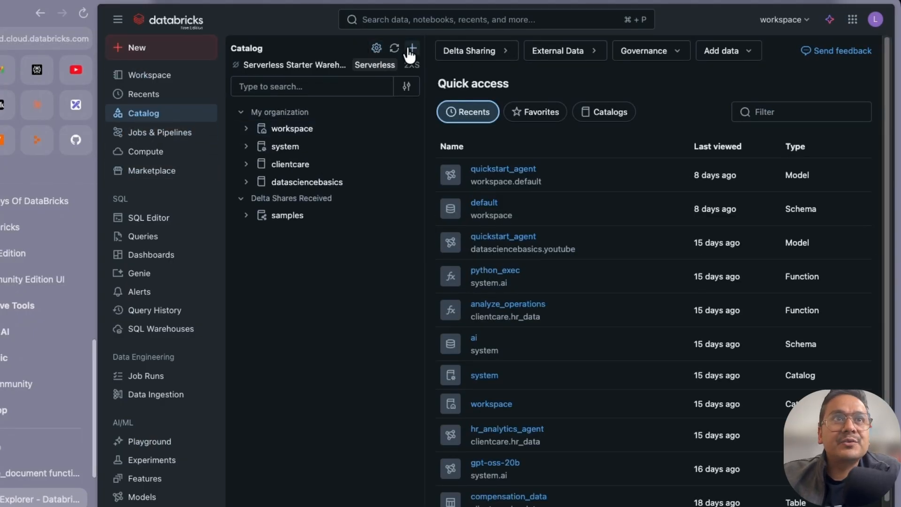
click(411, 48)
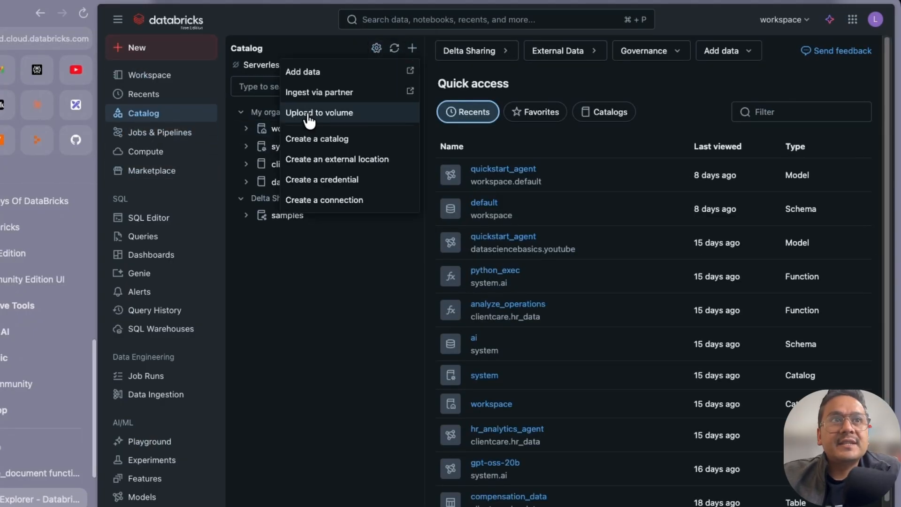
click(320, 111)
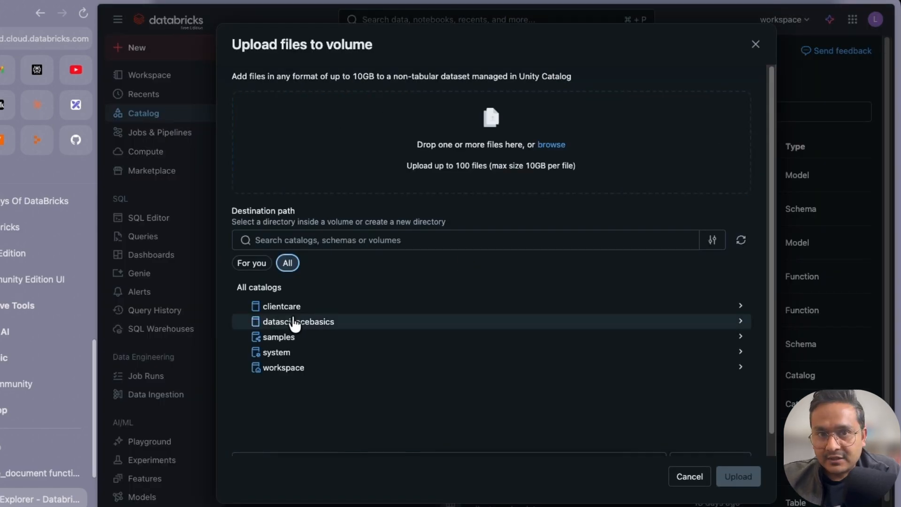
mouse_move(333, 330)
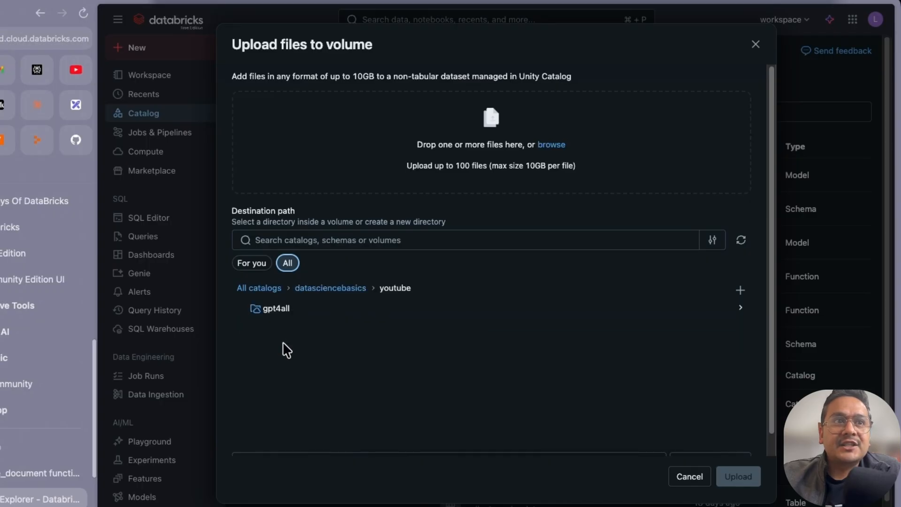
mouse_move(707, 216)
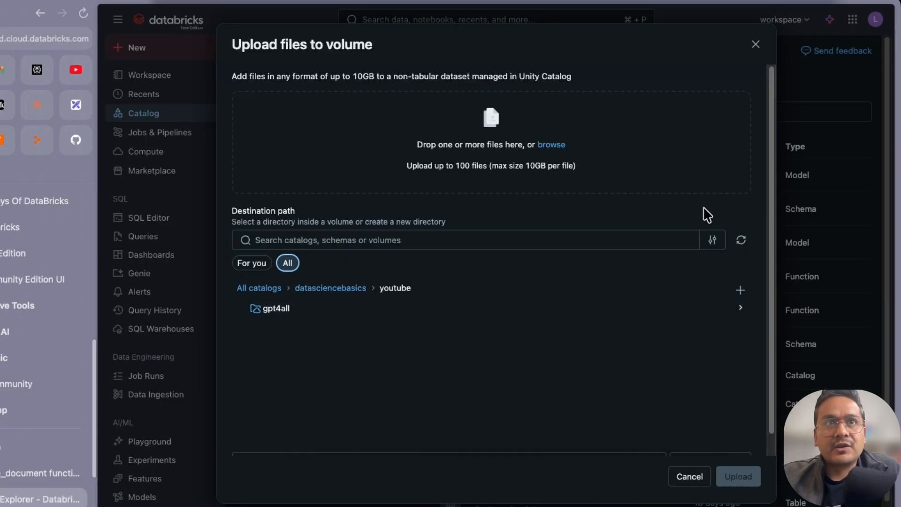
mouse_move(454, 181)
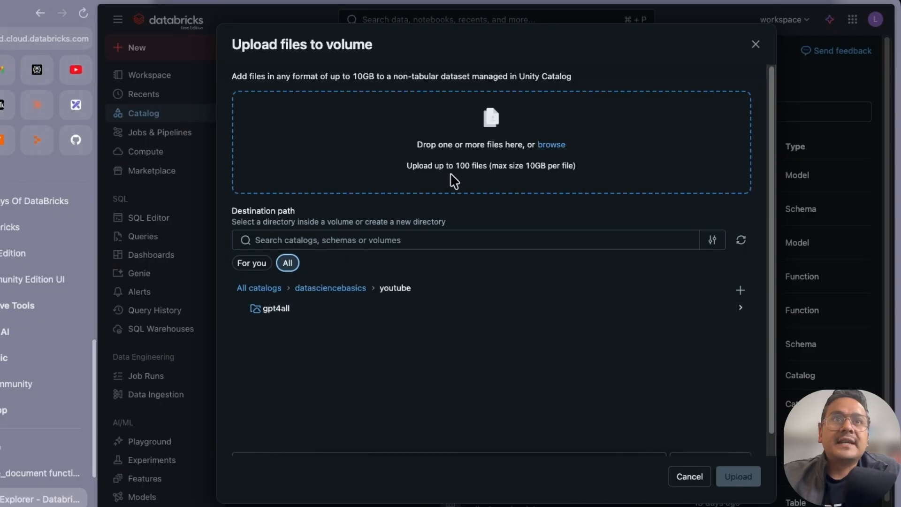
mouse_move(513, 355)
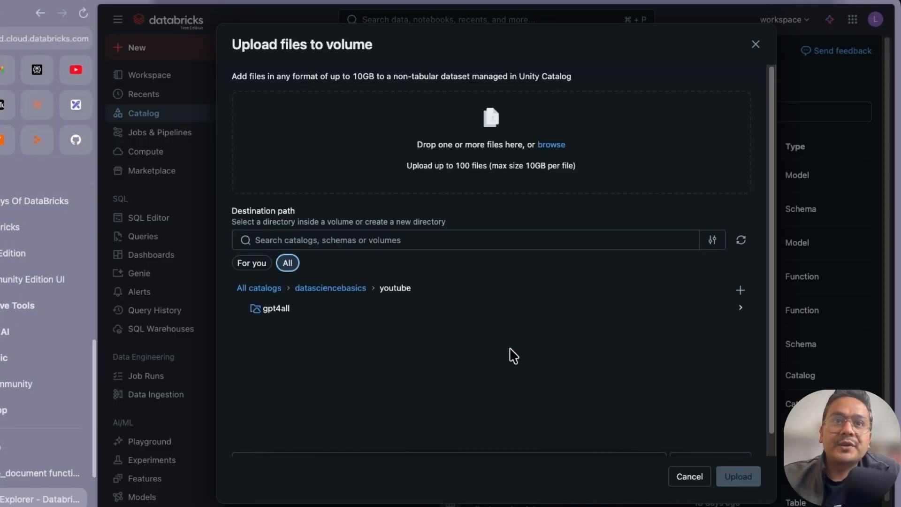
mouse_move(418, 290)
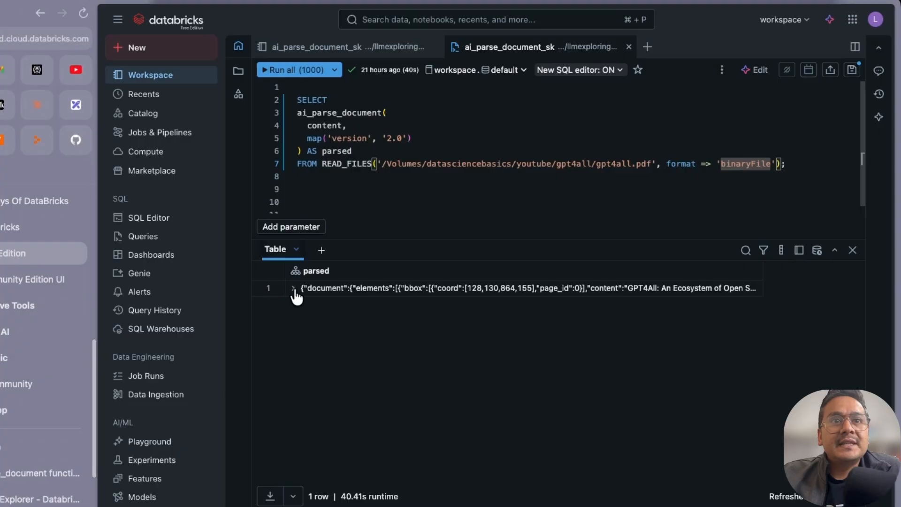
Inspect the parsed JSON result row, then re-run the whole ai_parse_document query on gpt4all.pdf
click(293, 288)
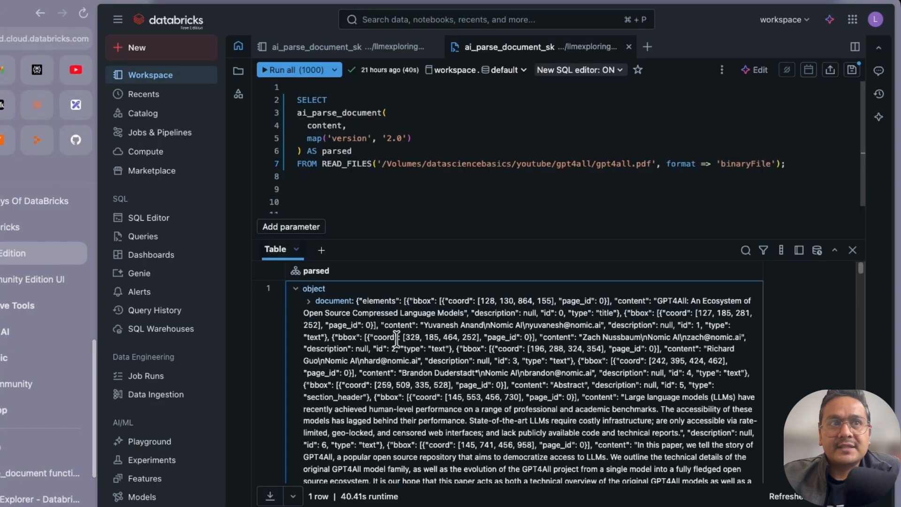
scroll(down, 3)
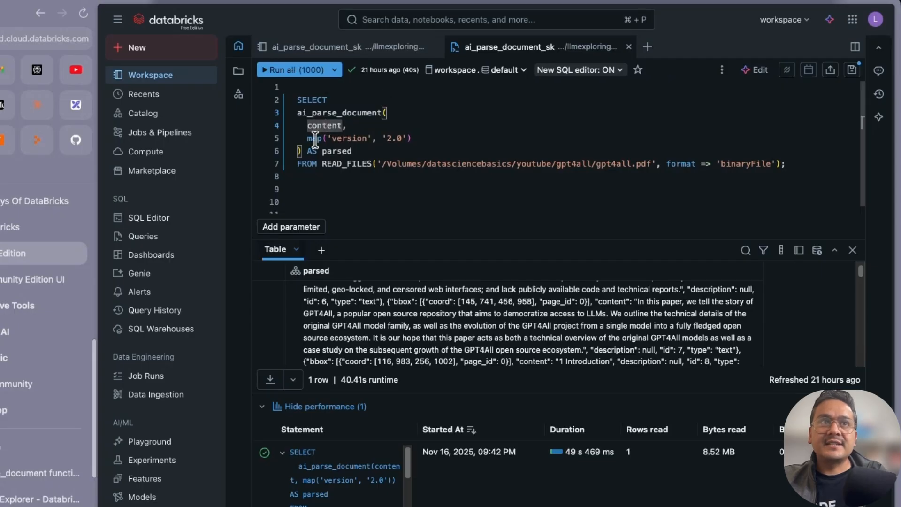
mouse_move(402, 140)
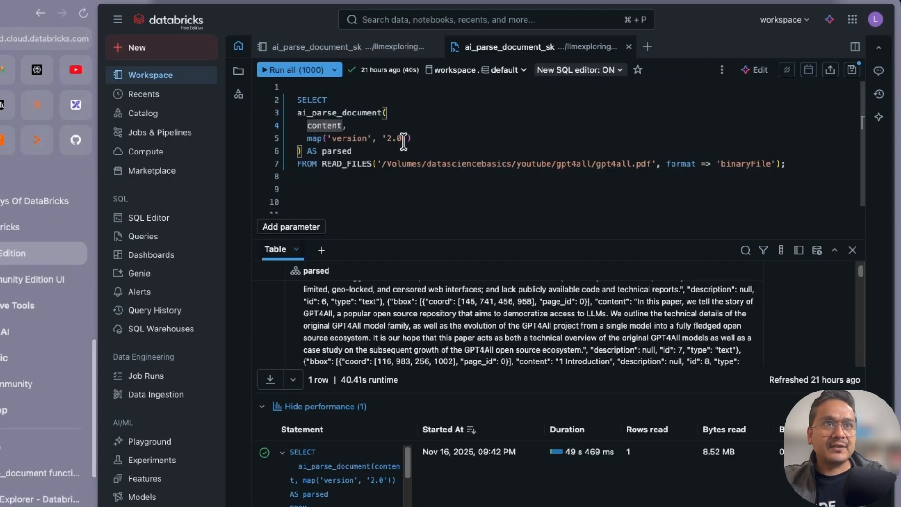
click(315, 271)
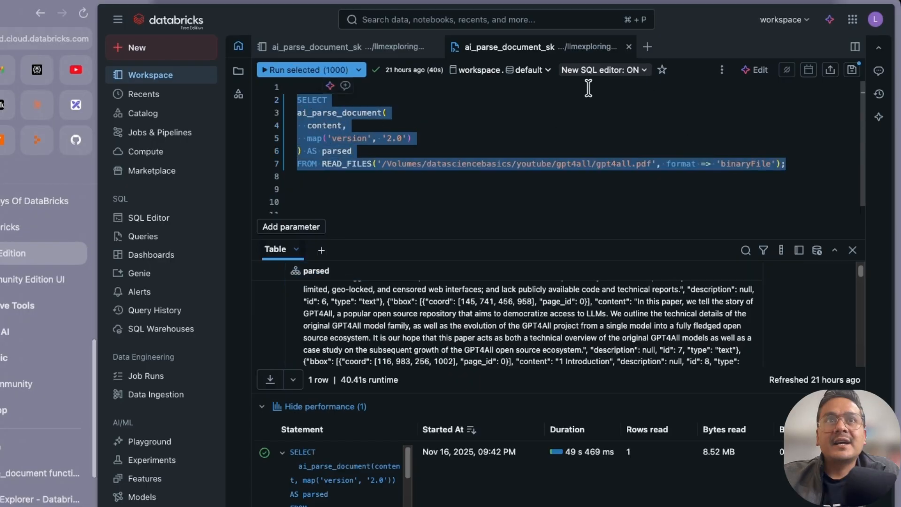
click(306, 70)
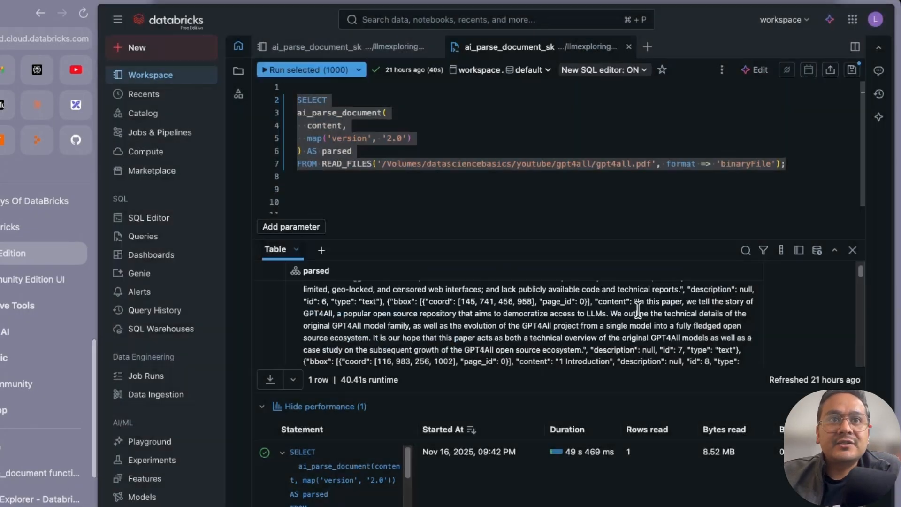
click(293, 70)
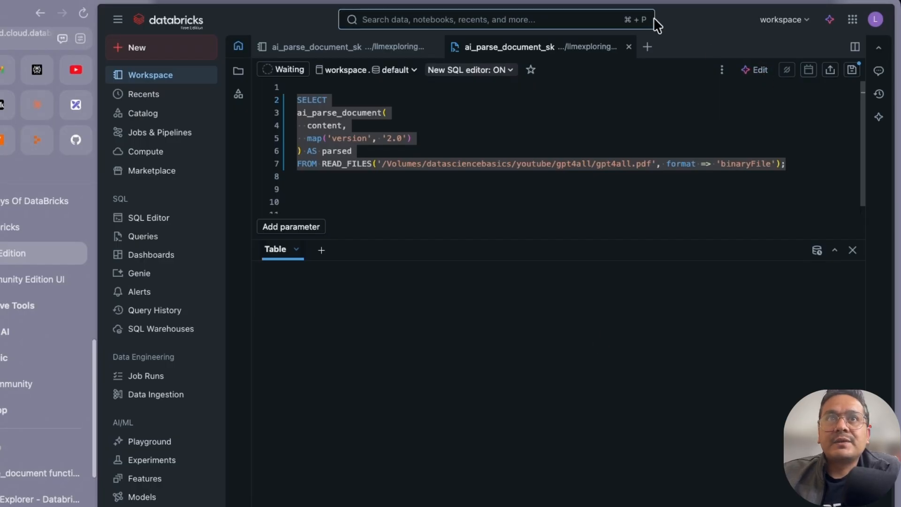
mouse_move(674, 45)
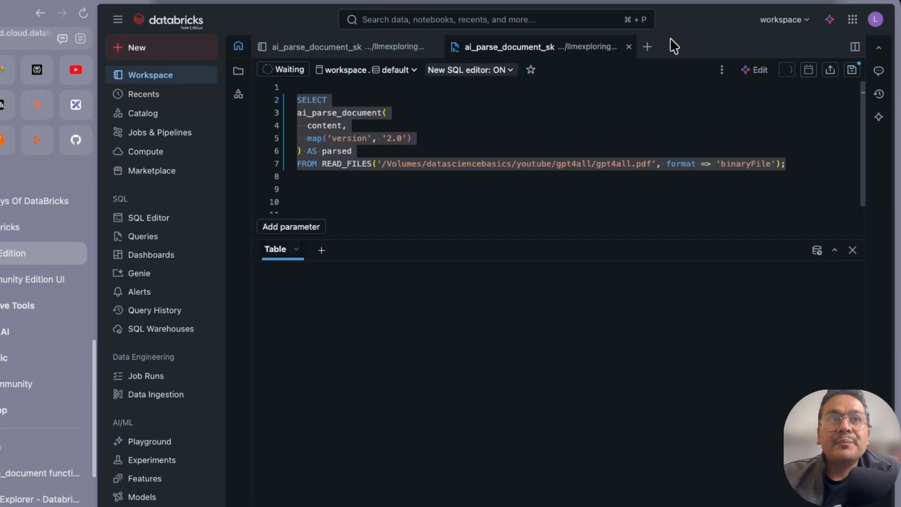
mouse_move(432, 357)
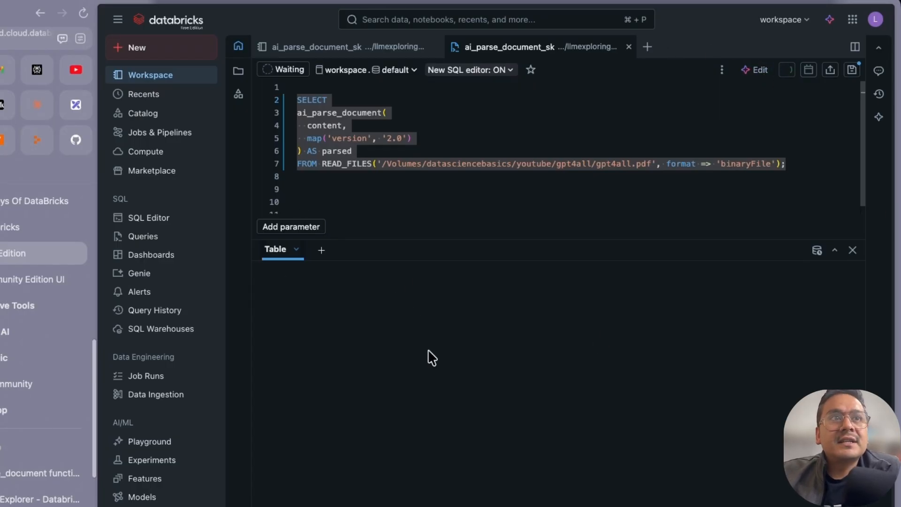
mouse_move(376, 179)
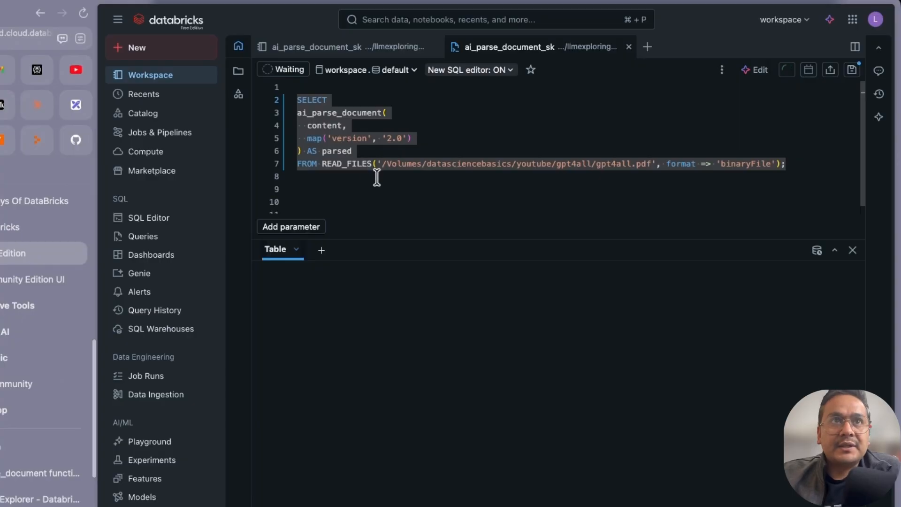
mouse_move(426, 112)
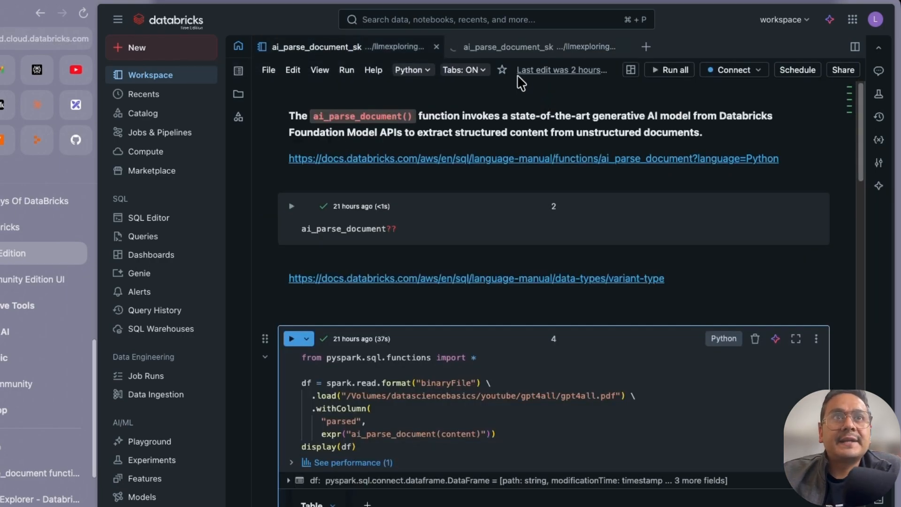
mouse_move(324, 169)
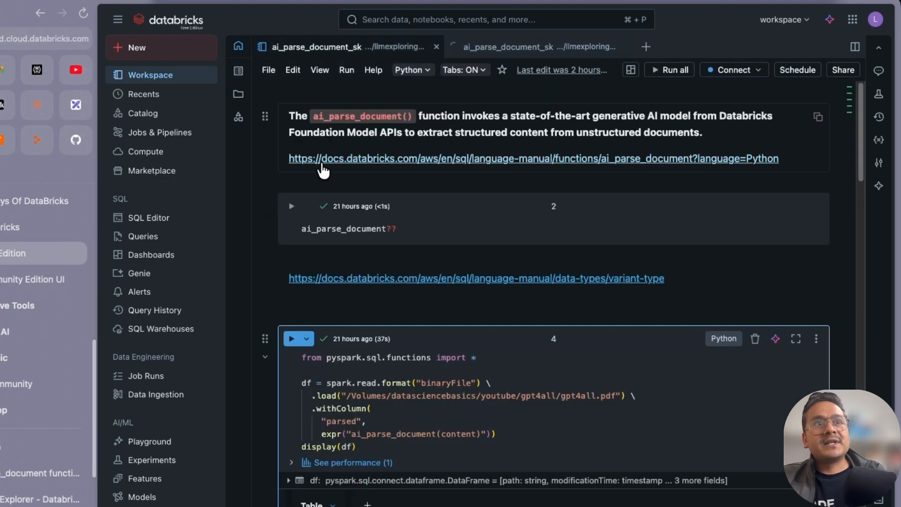
mouse_move(375, 128)
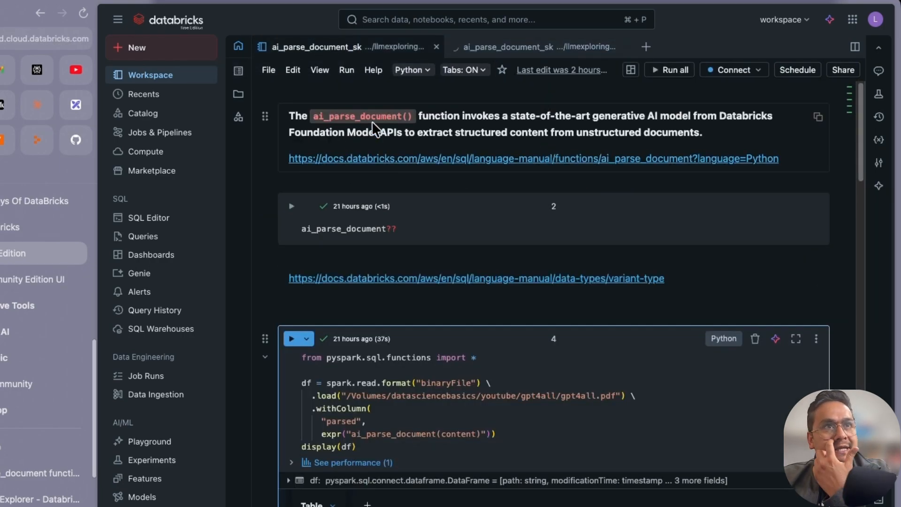
mouse_move(615, 286)
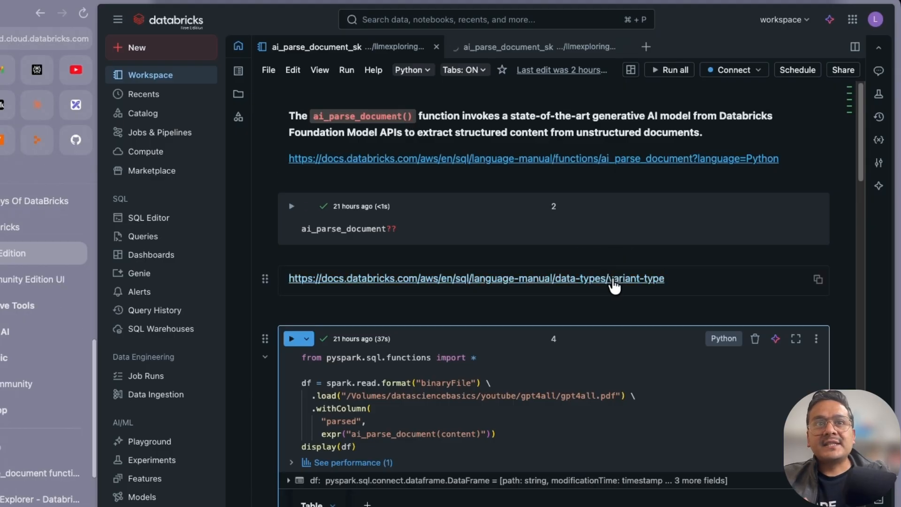
Read the VARIANT type reference page's Limits and value-extraction Notes from the notebook link
click(476, 278)
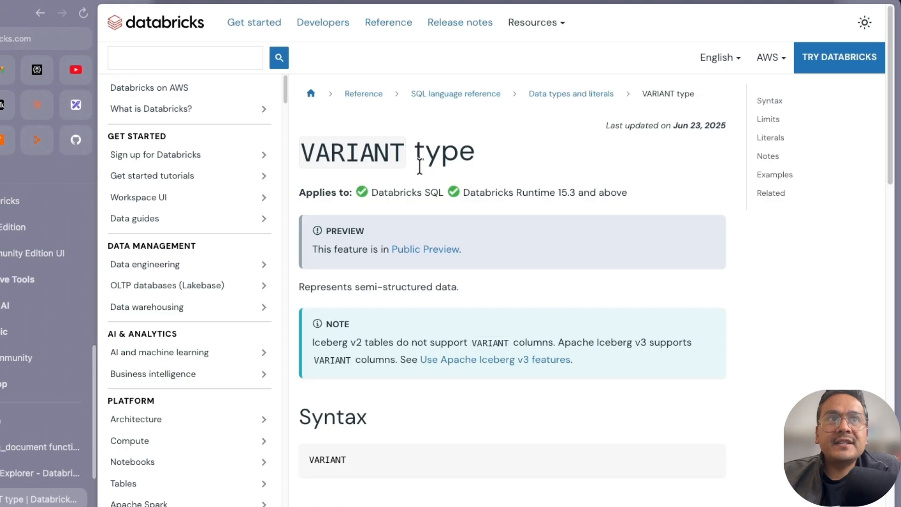
mouse_move(405, 252)
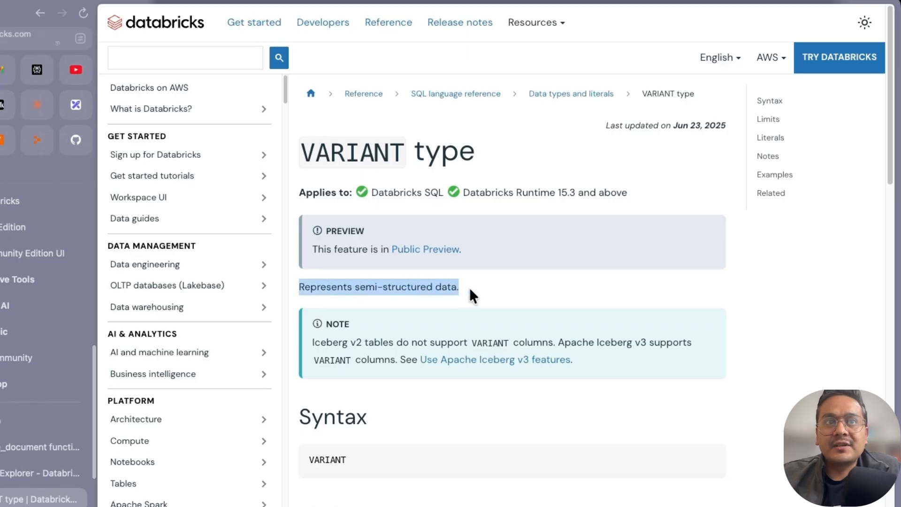
scroll(down, 3)
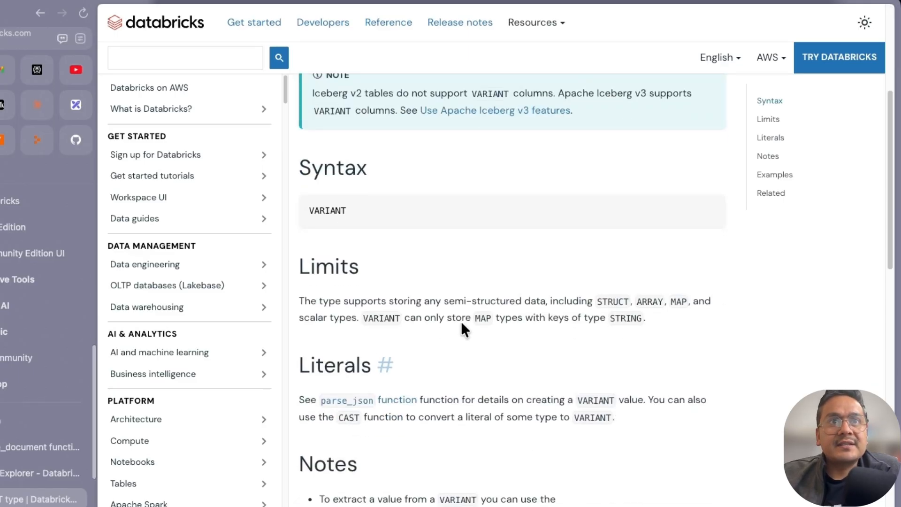
mouse_move(428, 298)
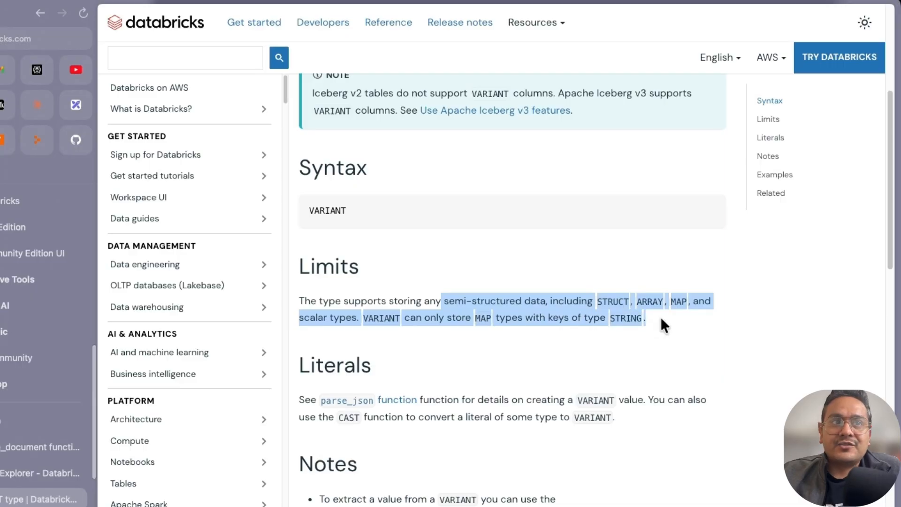
scroll(down, 3)
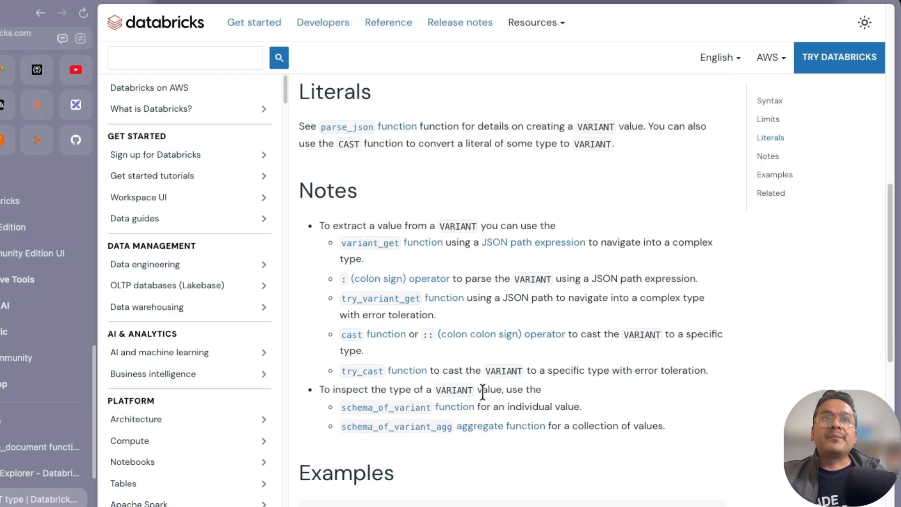
scroll(up, 3)
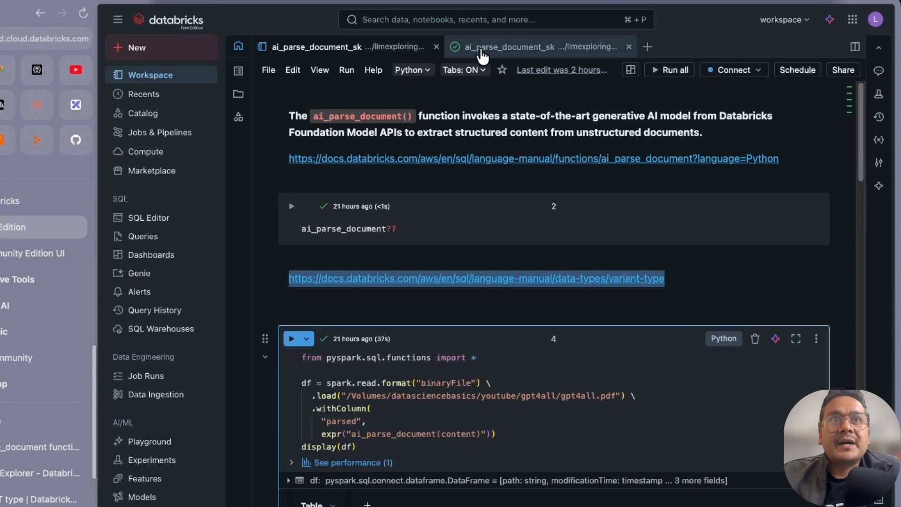
mouse_move(508, 54)
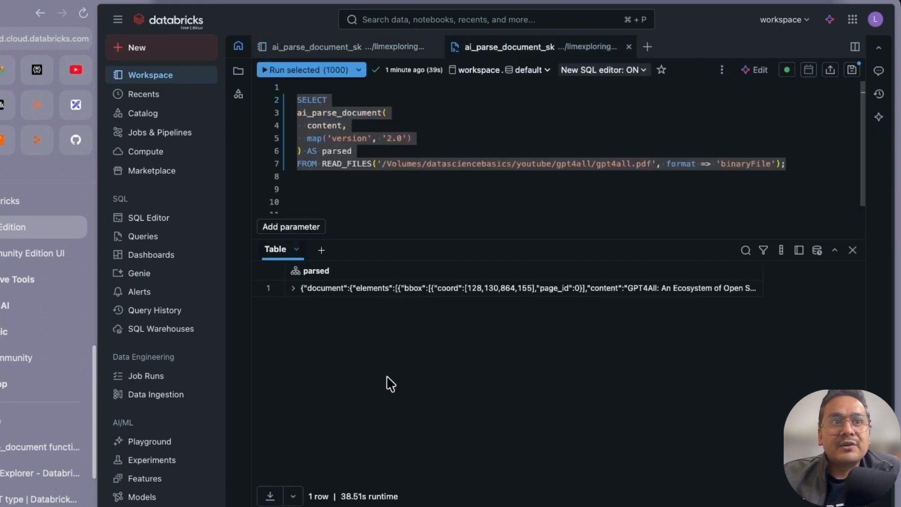
mouse_move(400, 282)
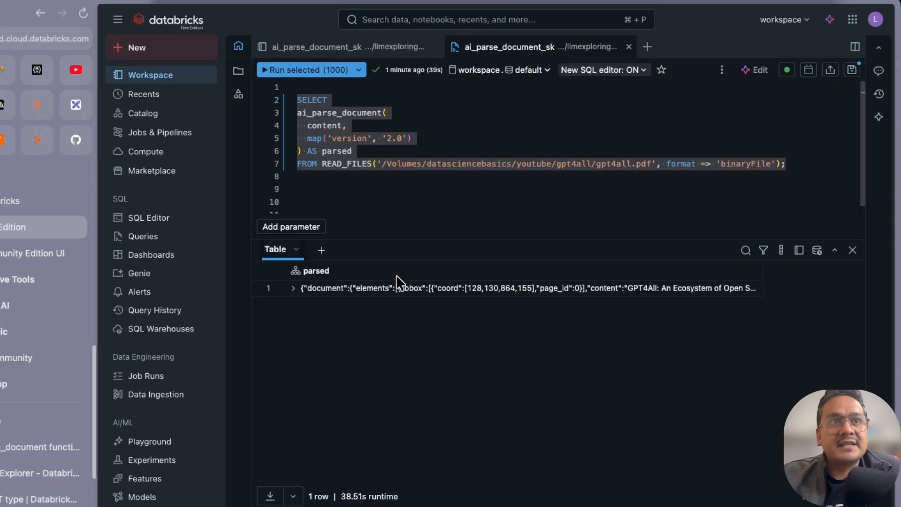
View the completed ai_parse_document query result with one parsed row and 38.51s runtime
click(293, 289)
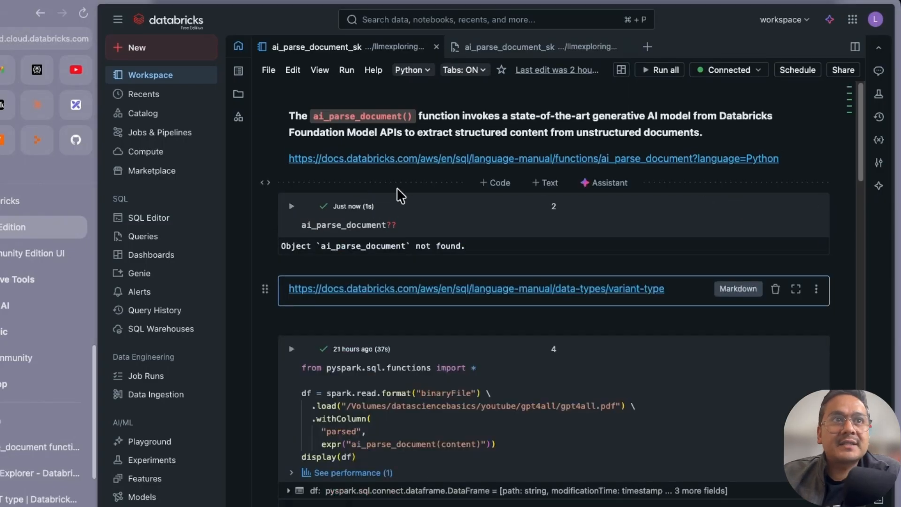
mouse_move(460, 341)
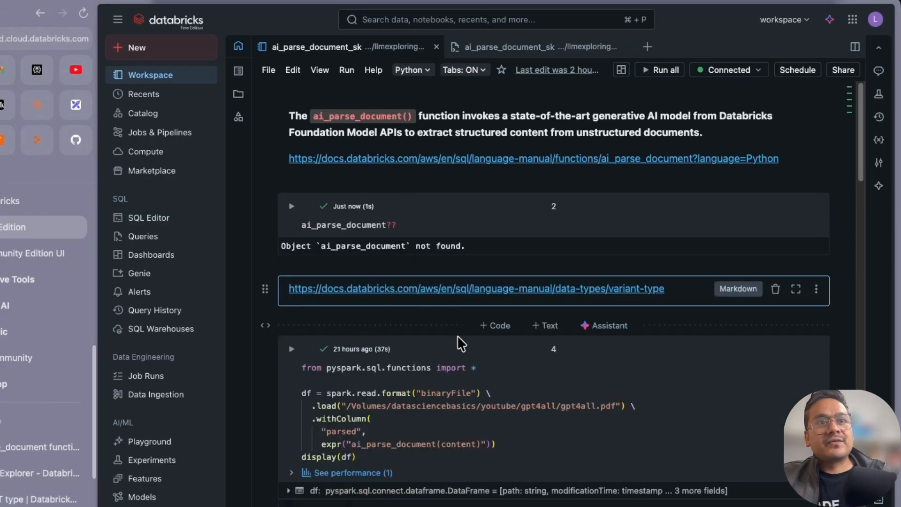
Add a cell importing pyspark.sql.functions and rerun the ai_parse_document?? help lookup
click(387, 368)
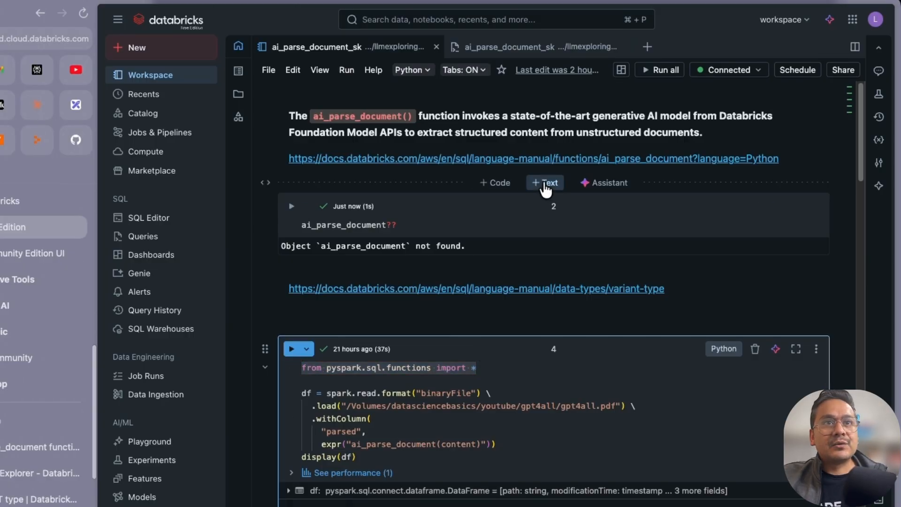
click(494, 183)
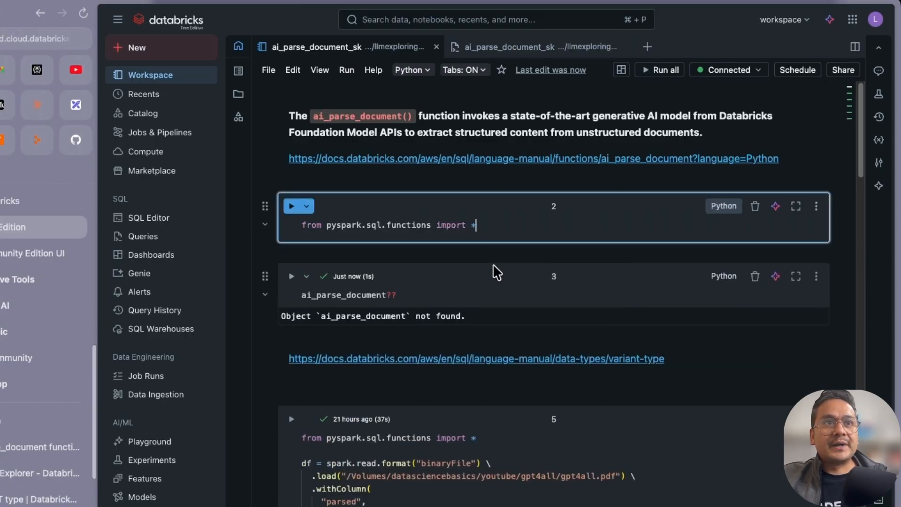
click(291, 206)
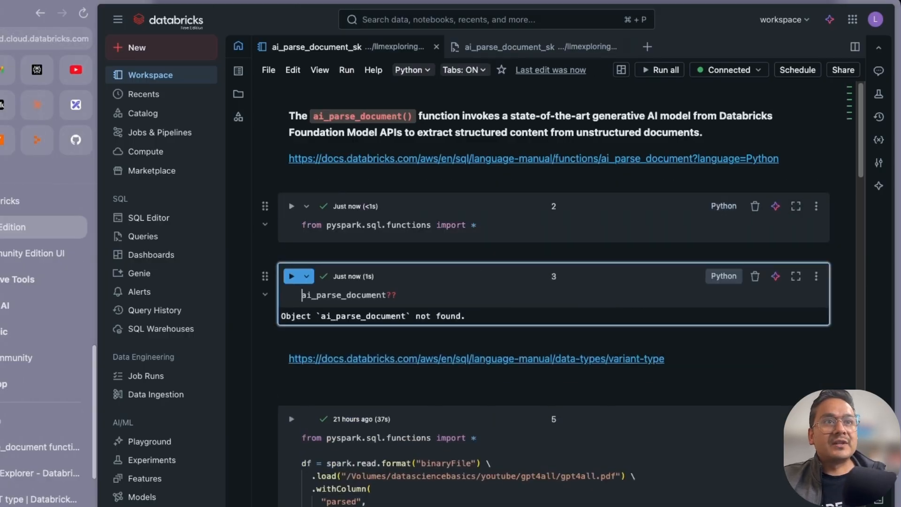
click(291, 276)
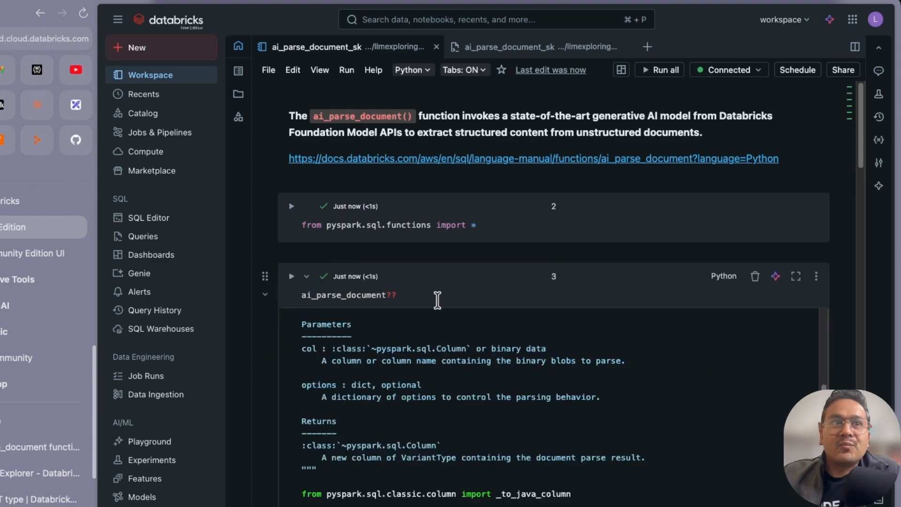
mouse_move(445, 311)
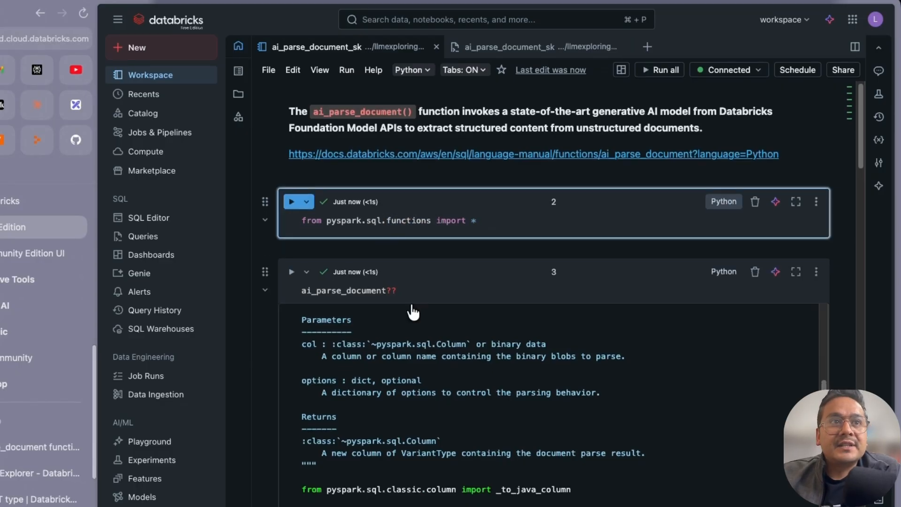
Read the help output's signature, parameters, VariantType return and source file
scroll(down, 3)
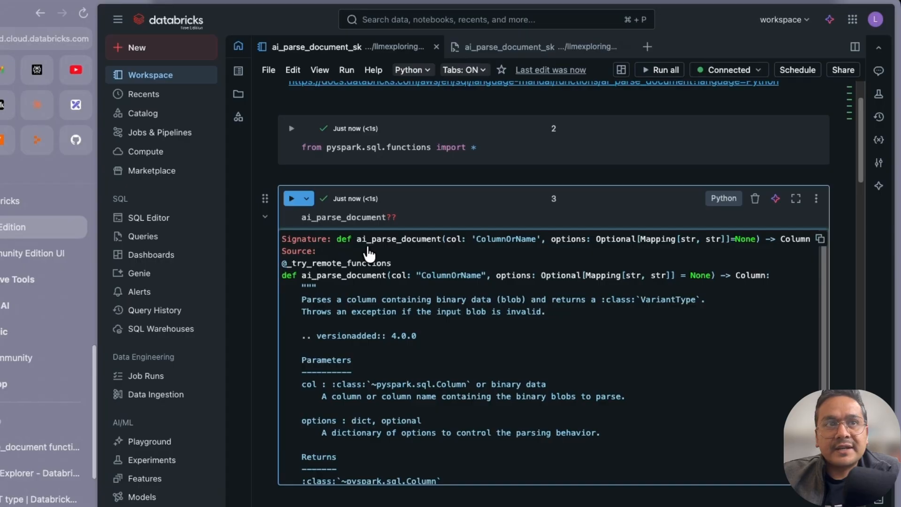
mouse_move(356, 310)
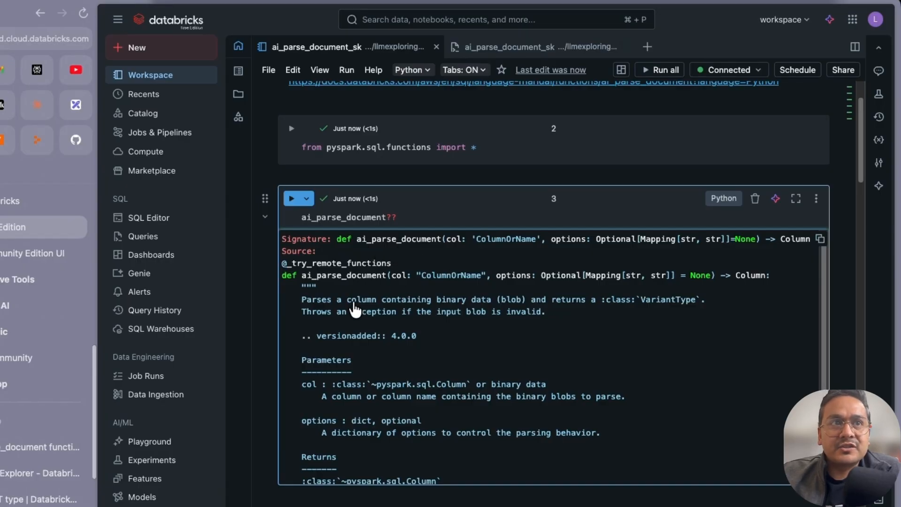
scroll(down, 3)
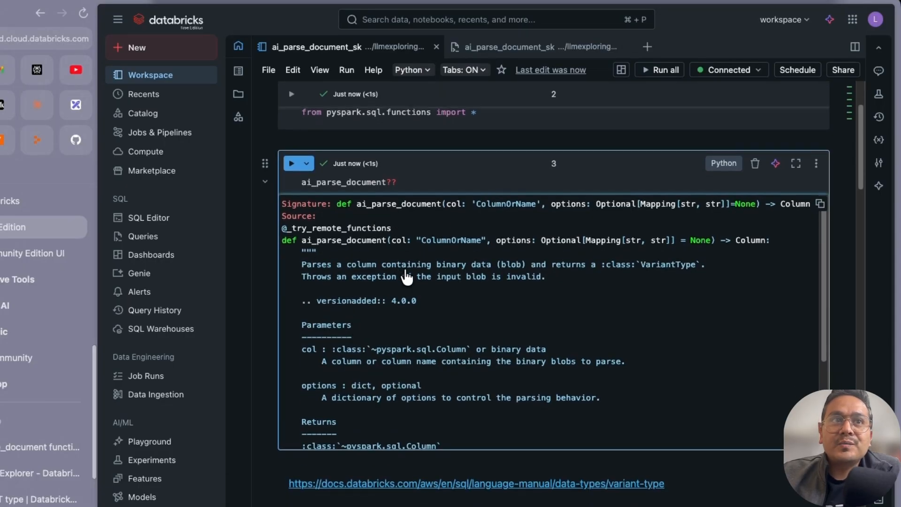
mouse_move(566, 276)
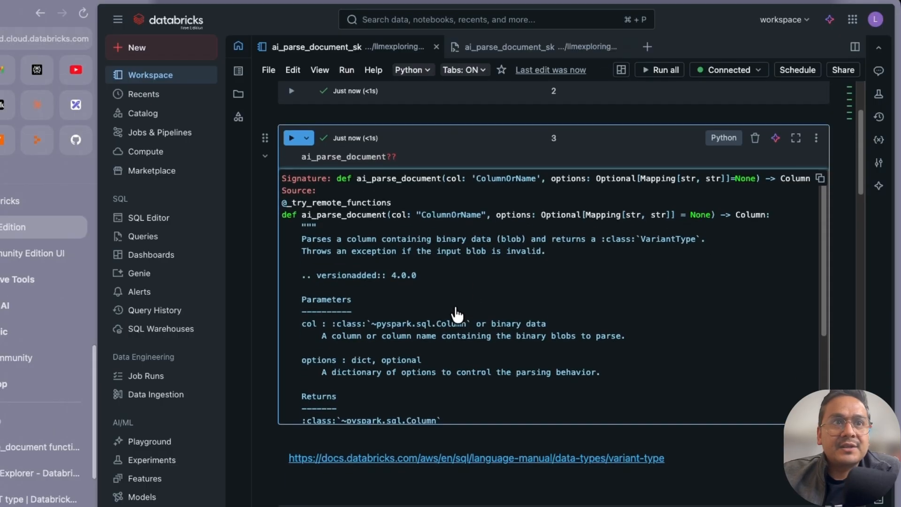
scroll(down, 3)
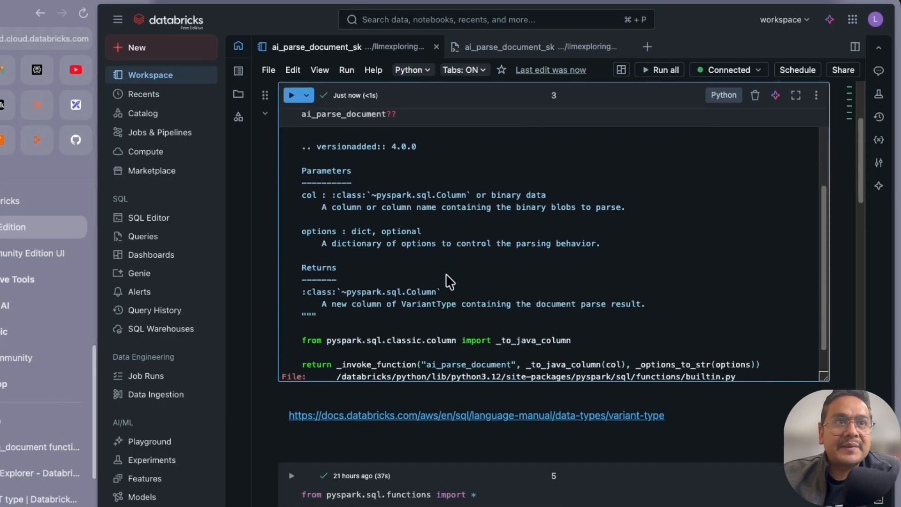
scroll(down, 3)
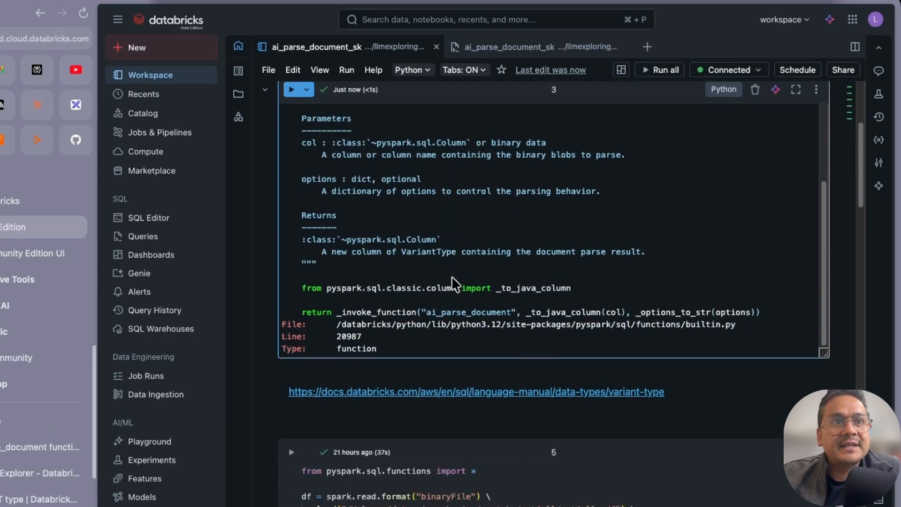
Run the spark.read binaryFile cell on gpt4all.pdf and move down to the %sql parsed_documents cell
scroll(down, 3)
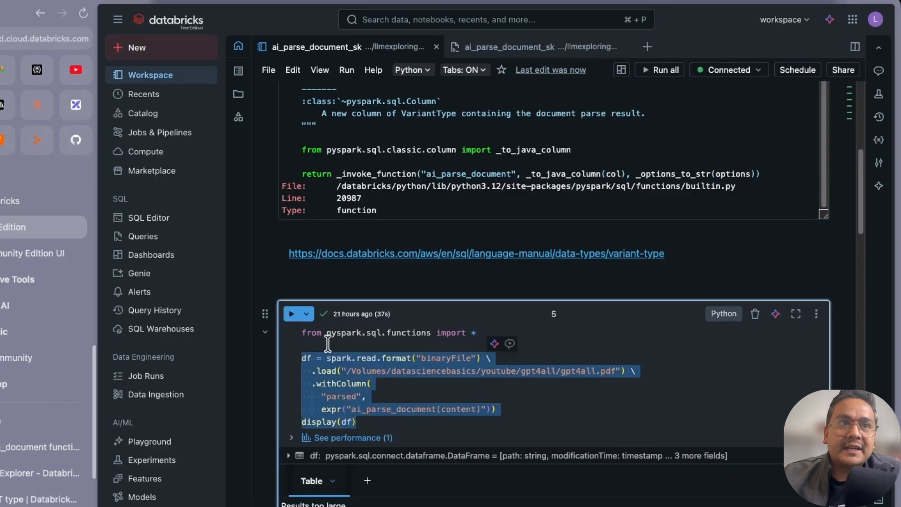
mouse_move(345, 359)
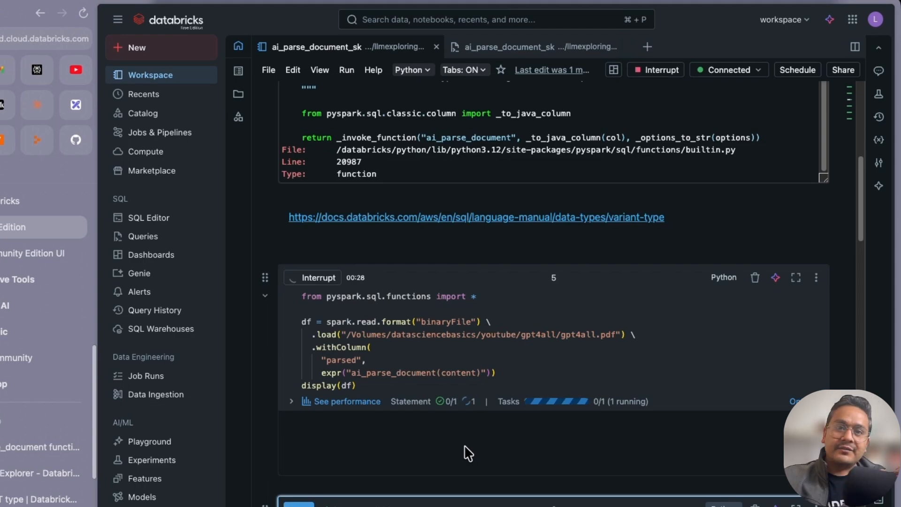
mouse_move(494, 421)
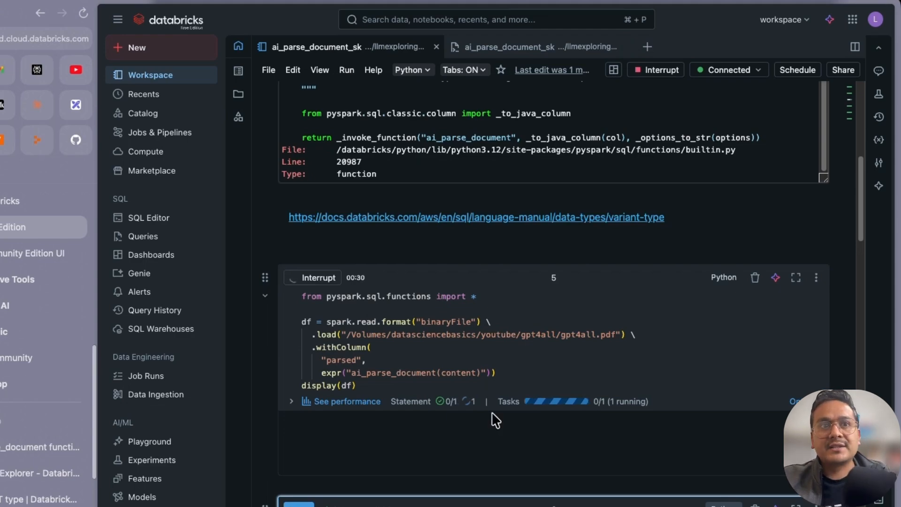
scroll(down, 3)
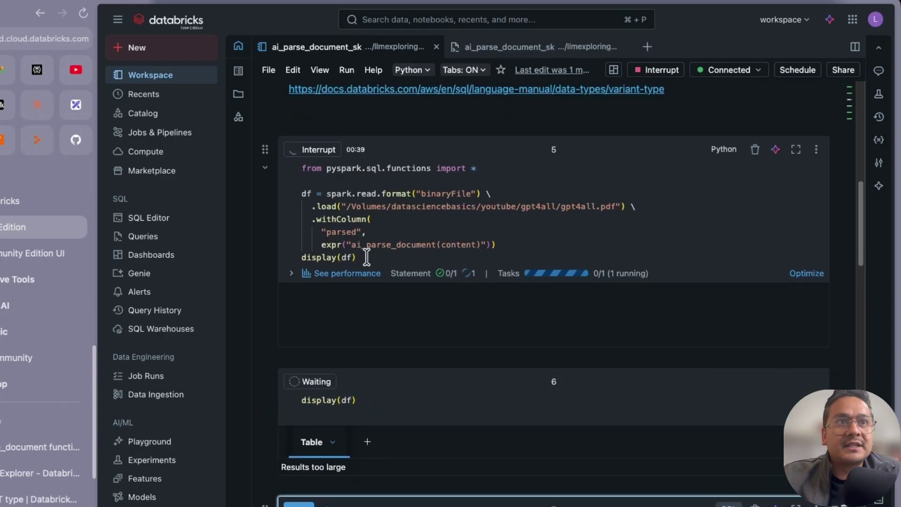
click(347, 257)
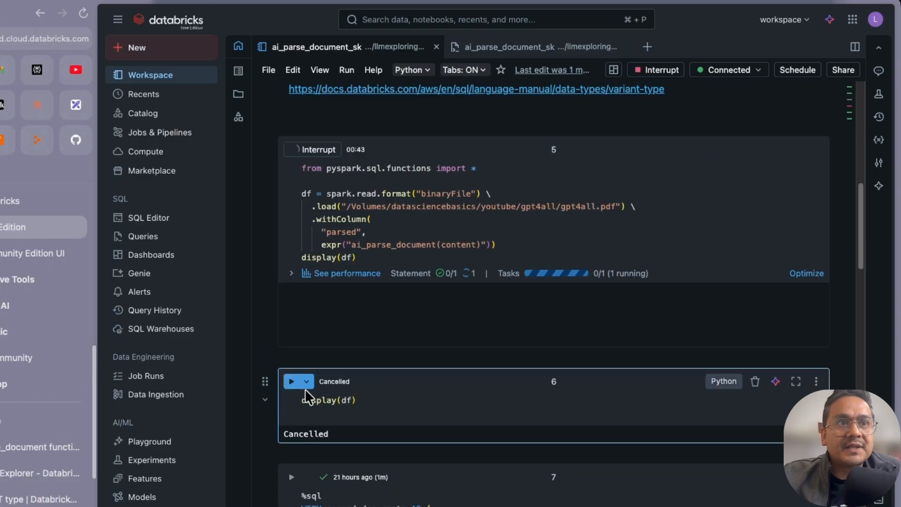
scroll(down, 3)
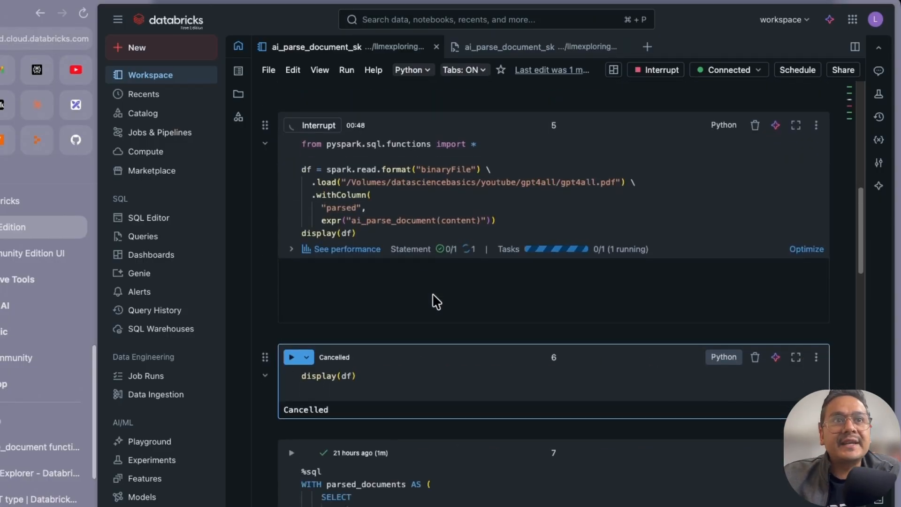
scroll(down, 3)
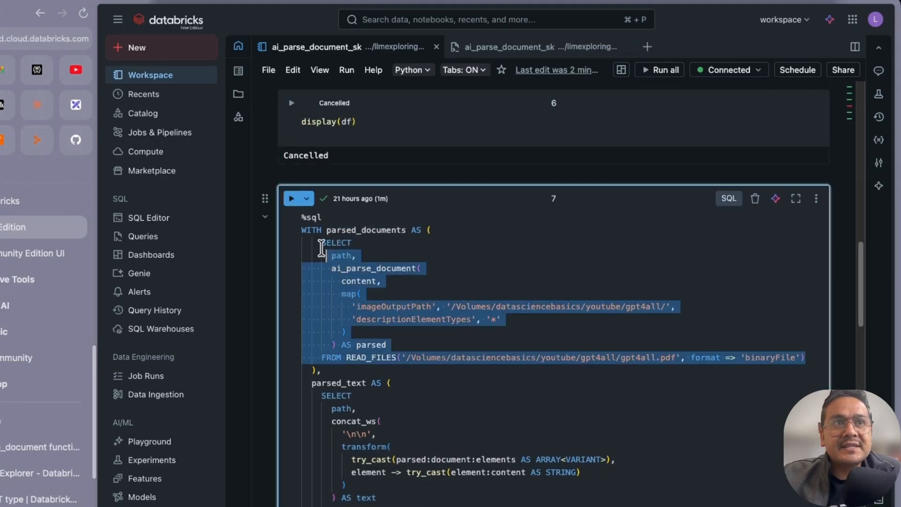
scroll(down, 3)
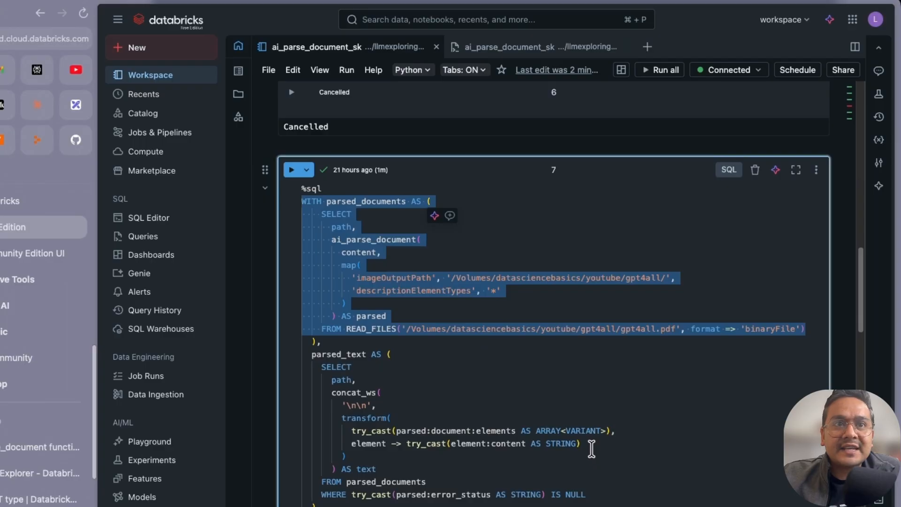
scroll(down, 3)
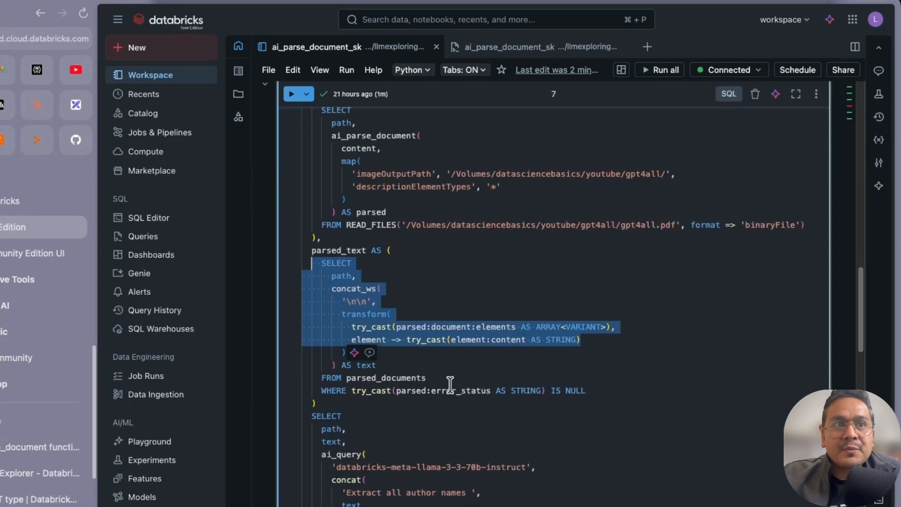
scroll(down, 3)
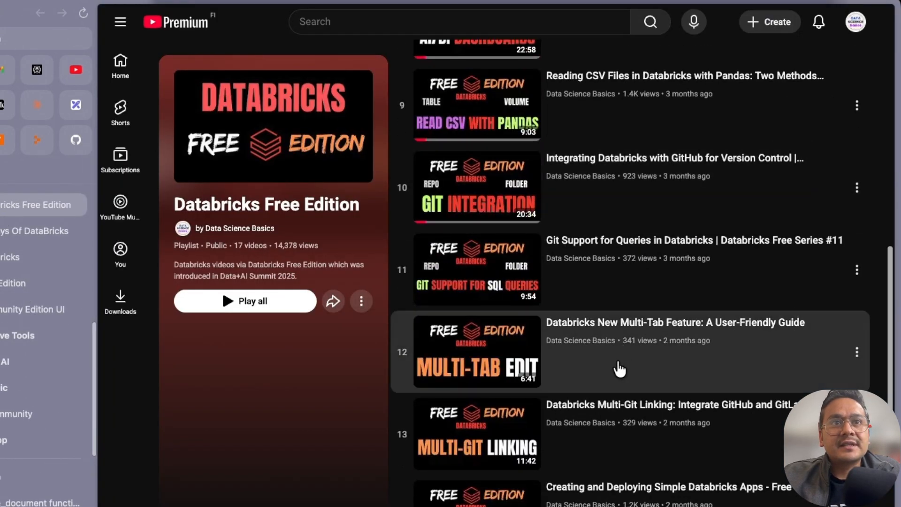
scroll(down, 3)
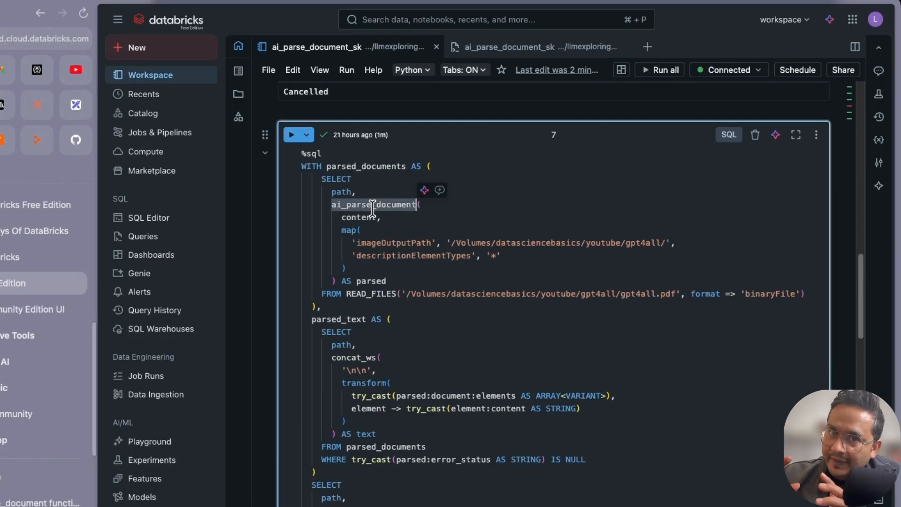
mouse_move(373, 204)
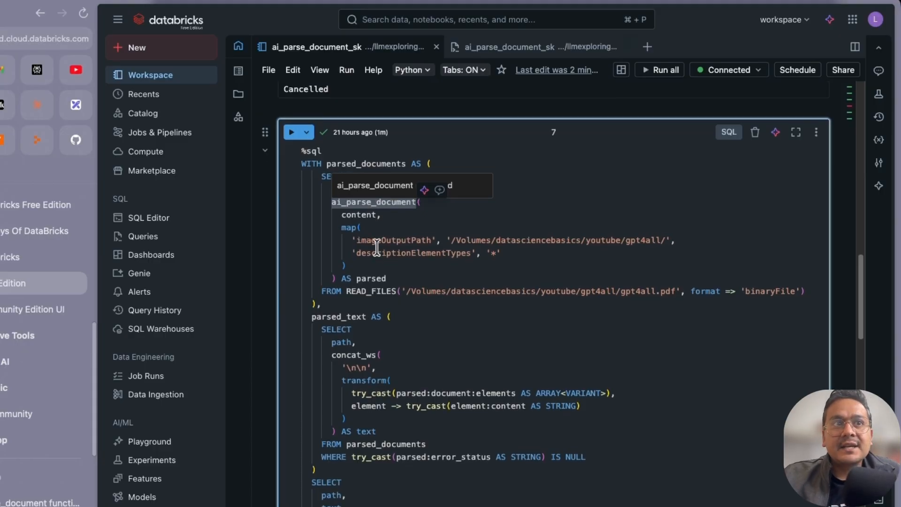
scroll(down, 3)
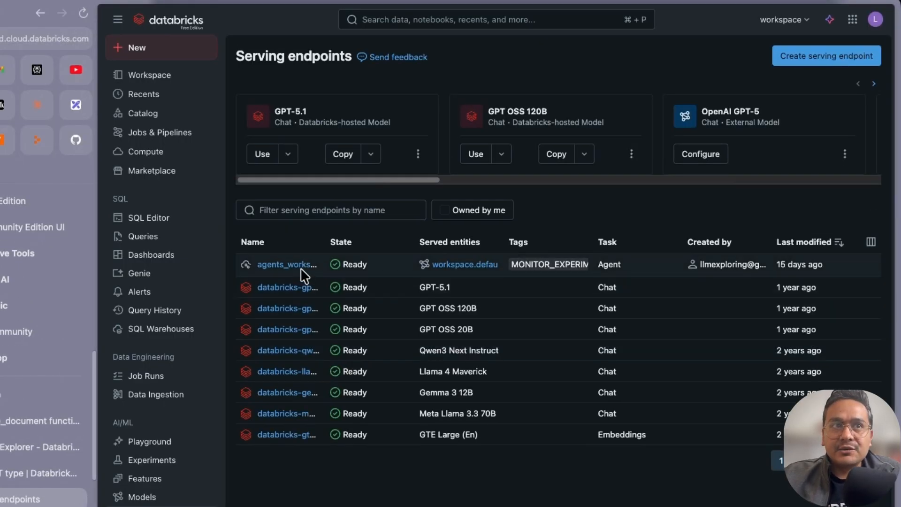
mouse_move(294, 371)
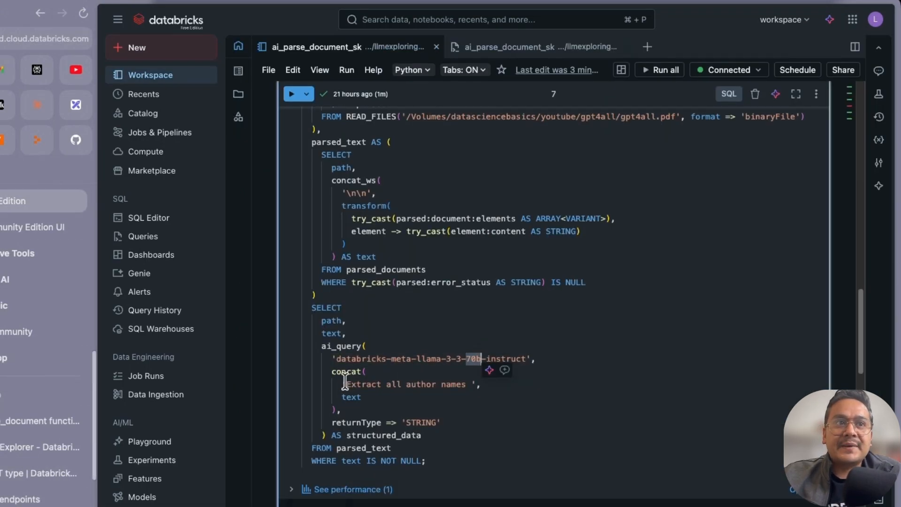
double_click(406, 384)
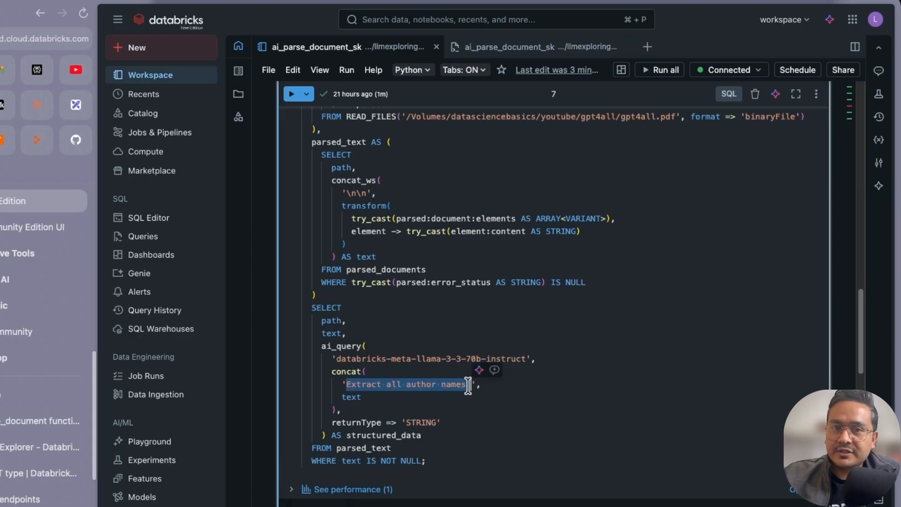
mouse_move(416, 348)
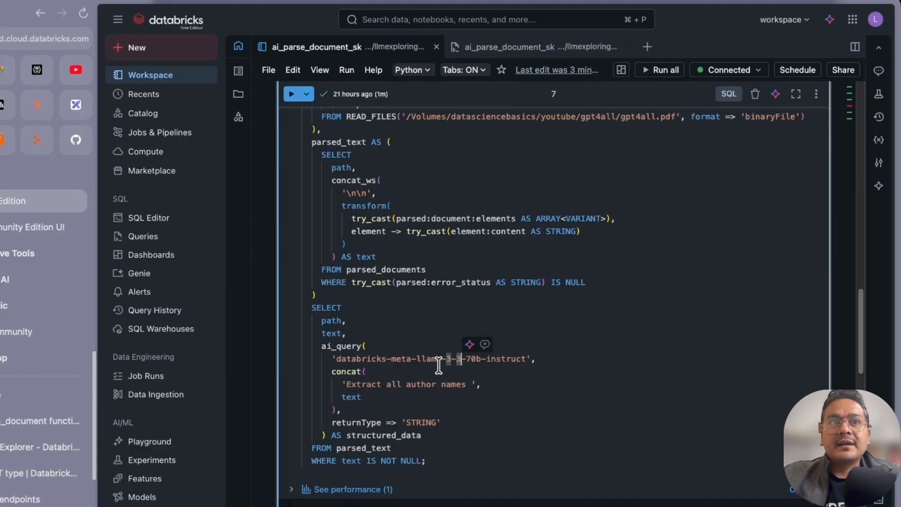
scroll(down, 3)
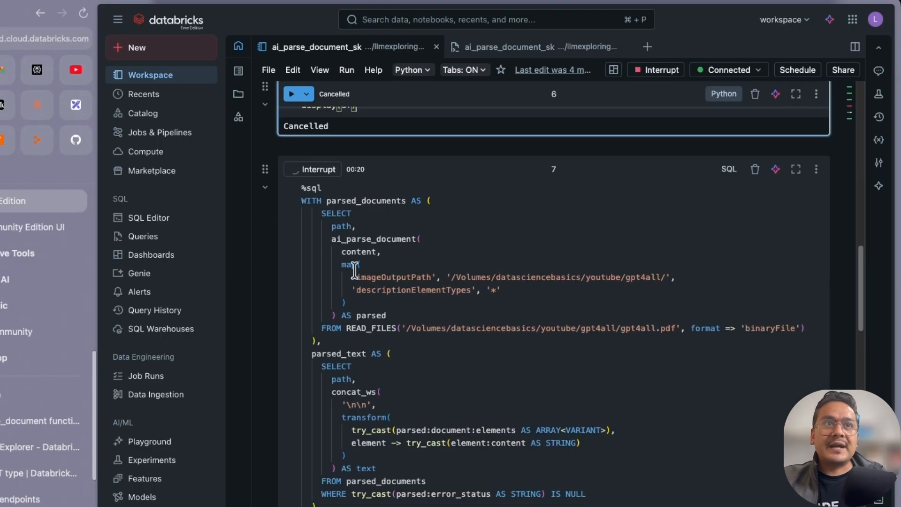
Wait for SQL cell 7 with ai_query to finish and expand See performance for statement details
scroll(down, 3)
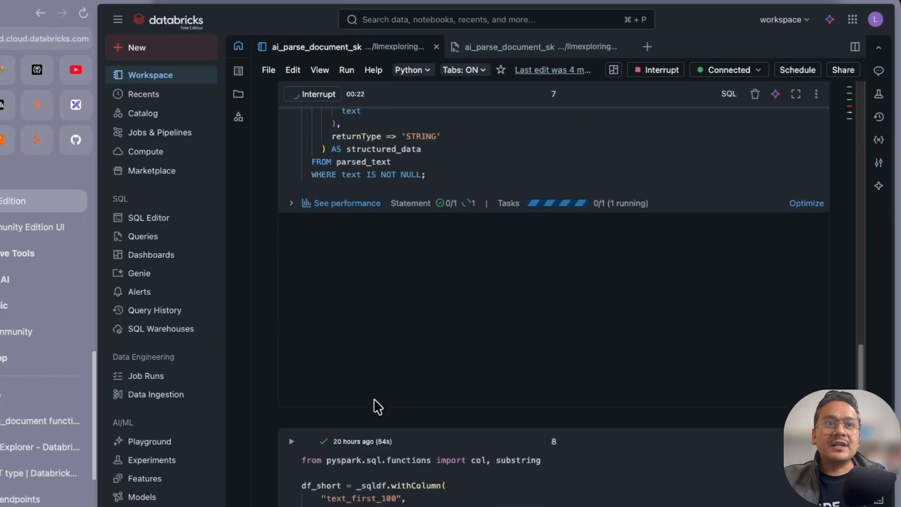
scroll(down, 3)
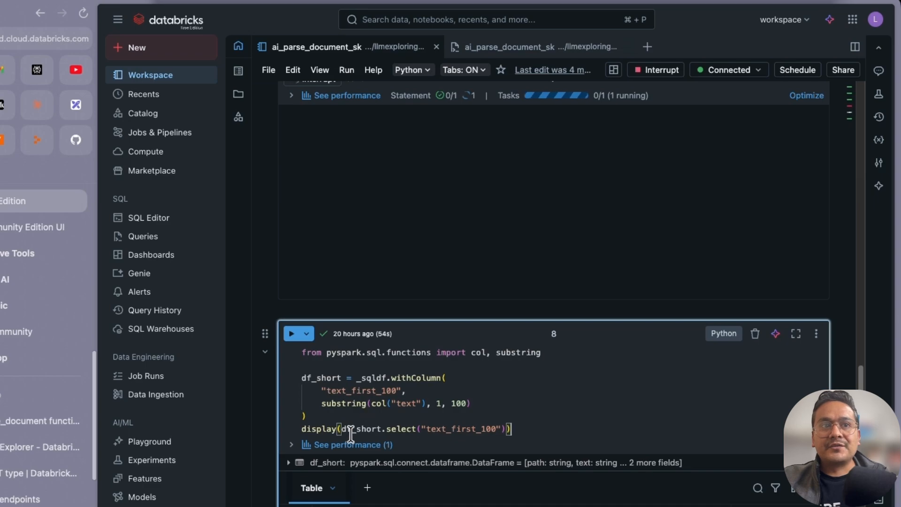
scroll(down, 3)
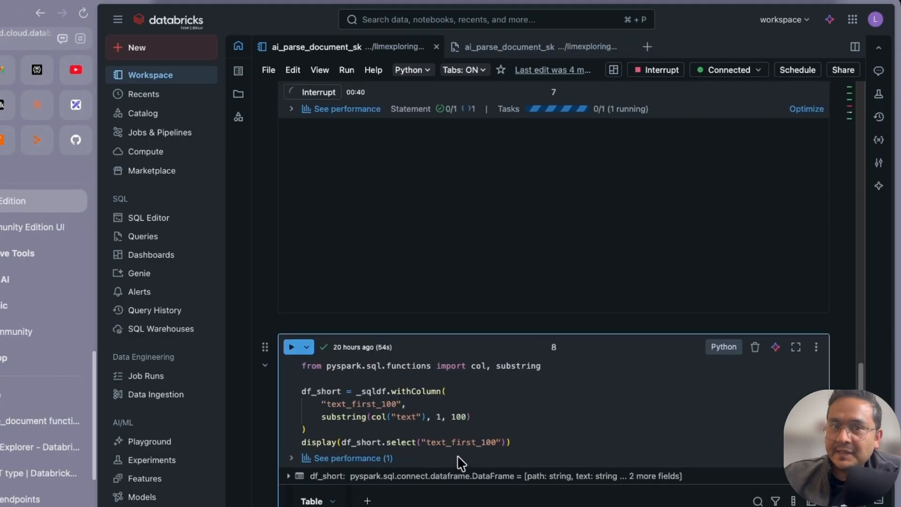
mouse_move(460, 498)
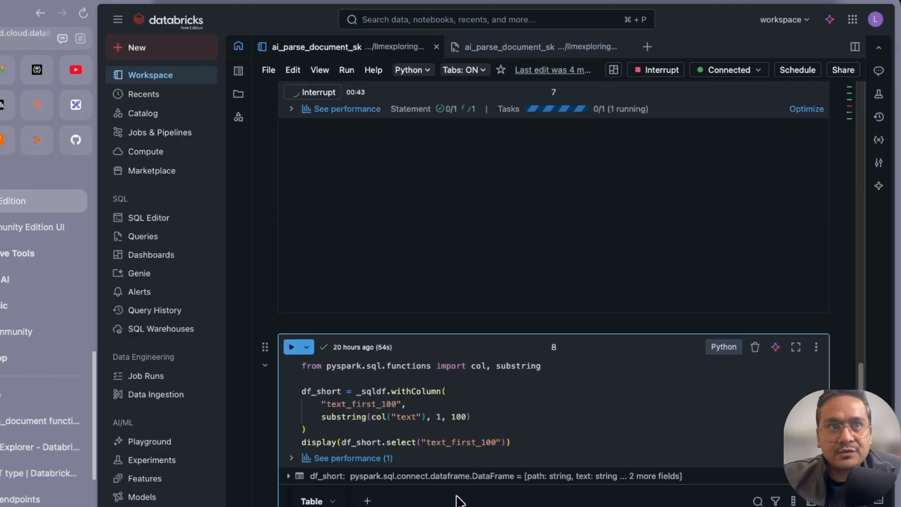
scroll(up, 3)
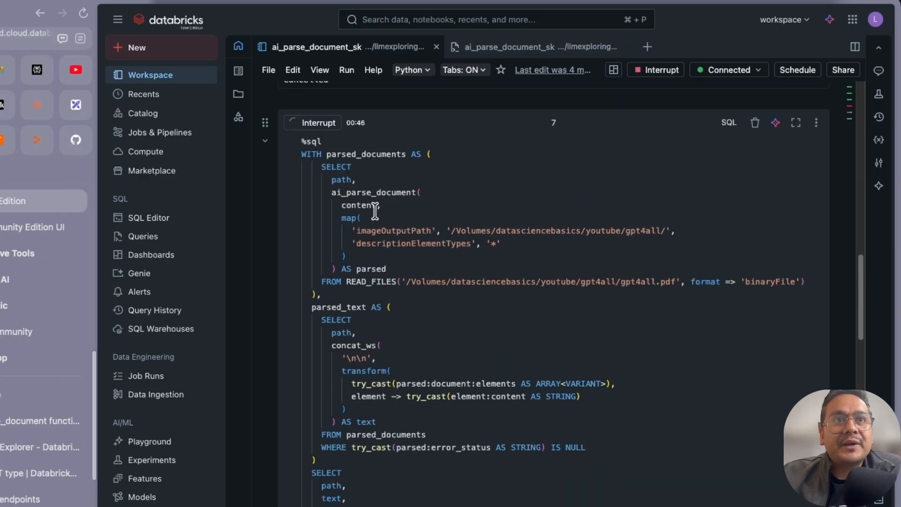
scroll(down, 3)
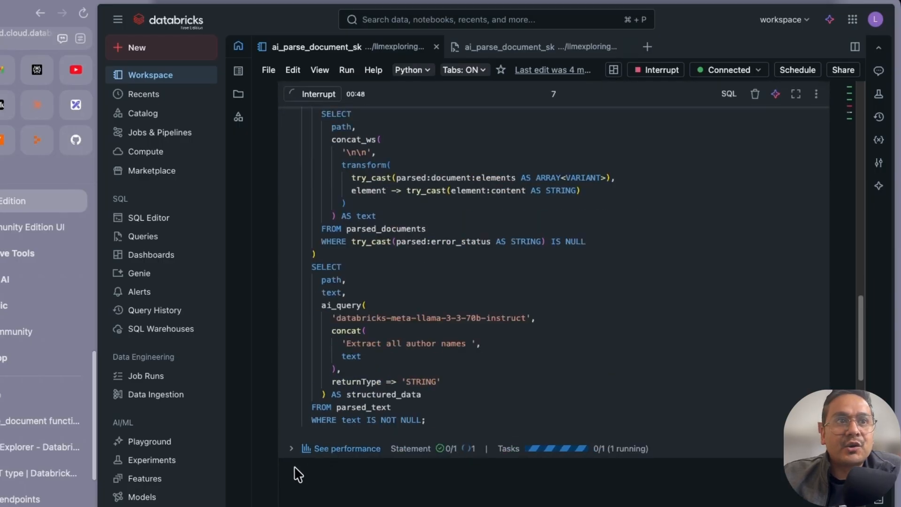
click(291, 449)
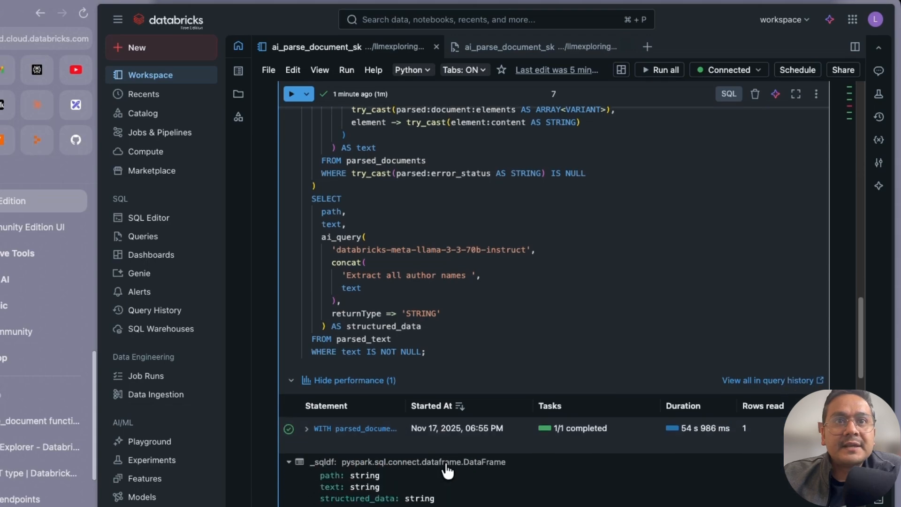
scroll(down, 3)
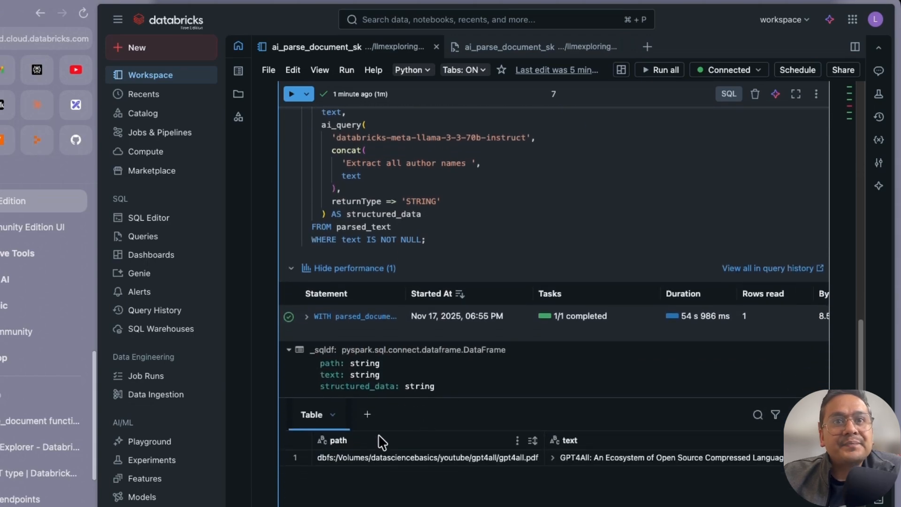
mouse_move(426, 473)
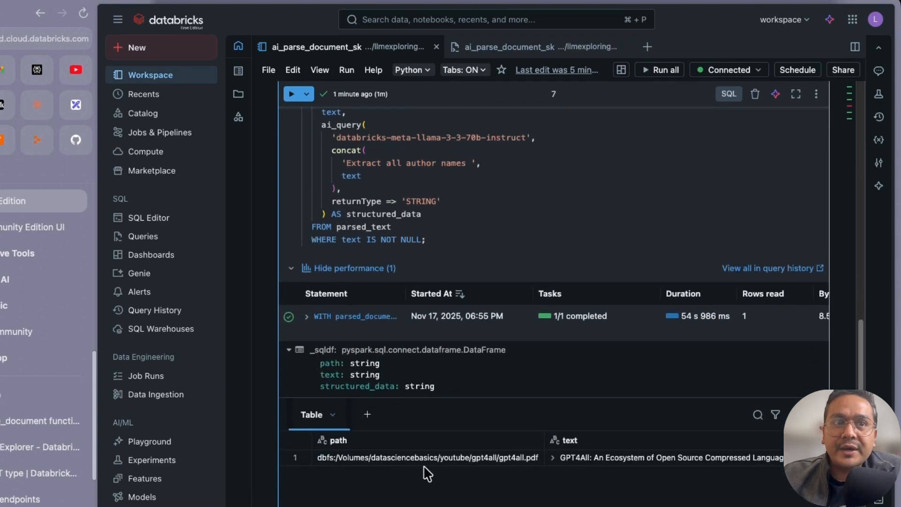
mouse_move(352, 465)
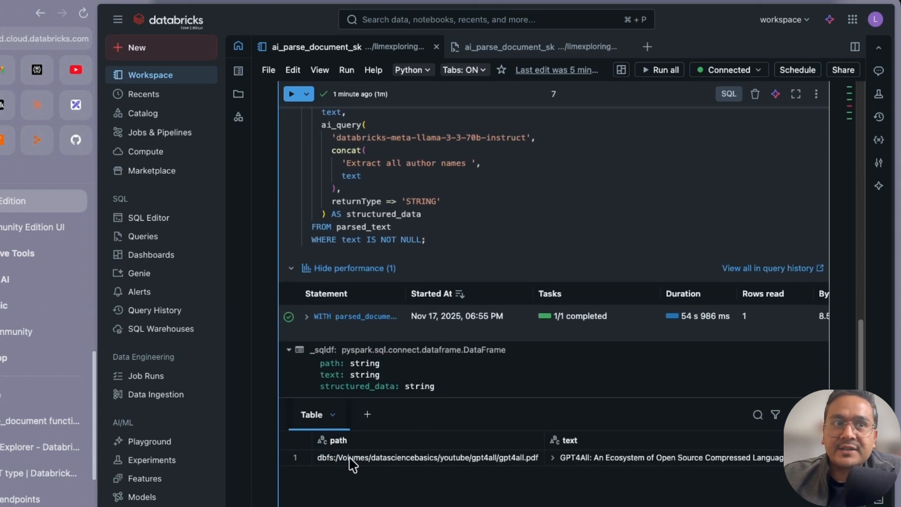
mouse_move(487, 464)
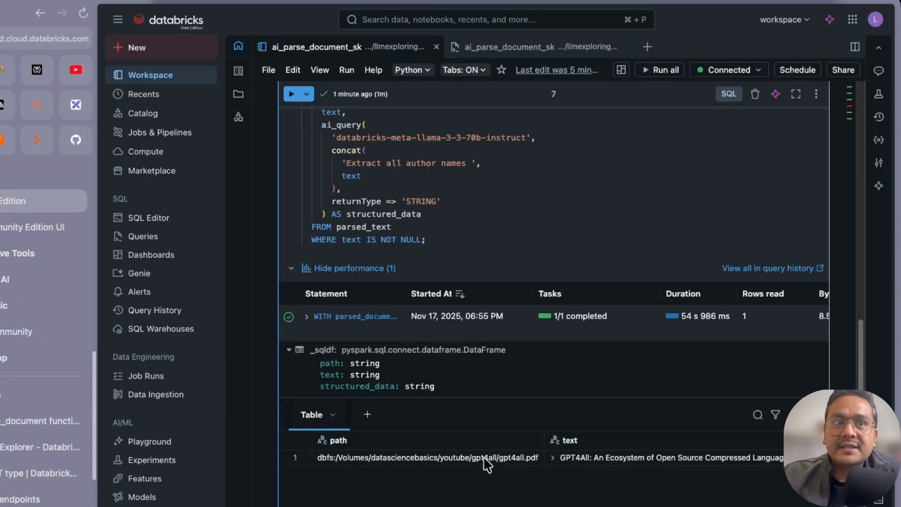
mouse_move(537, 465)
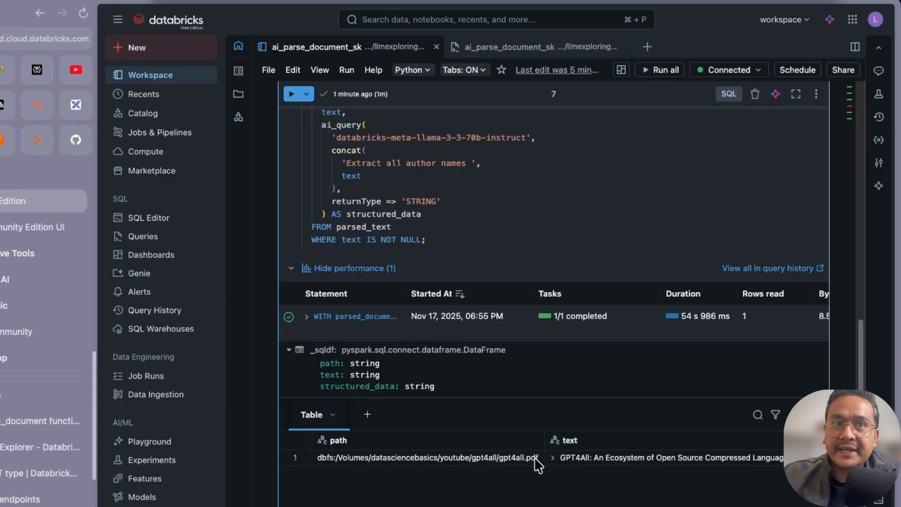
mouse_move(489, 408)
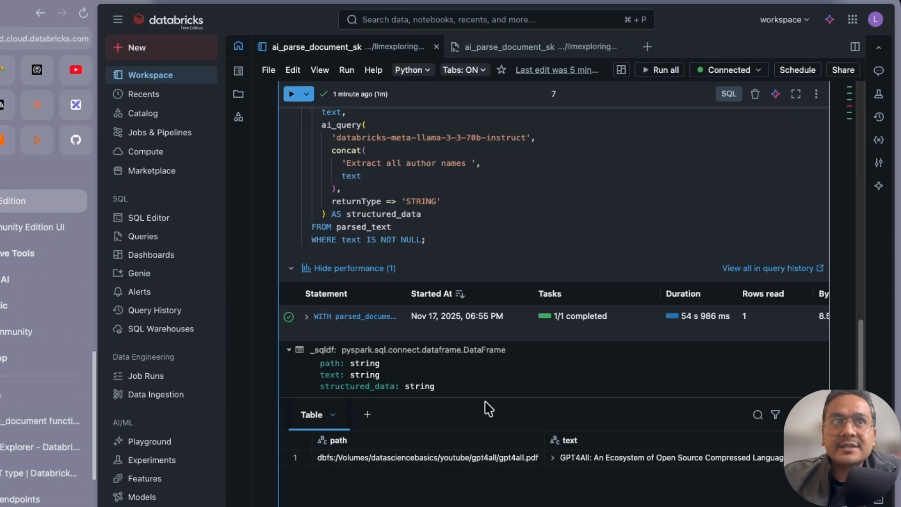
scroll(up, 3)
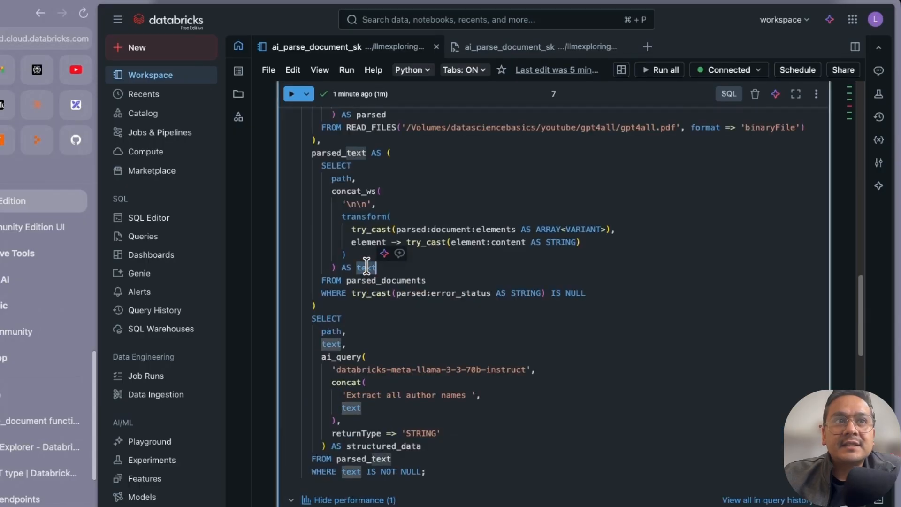
mouse_move(391, 283)
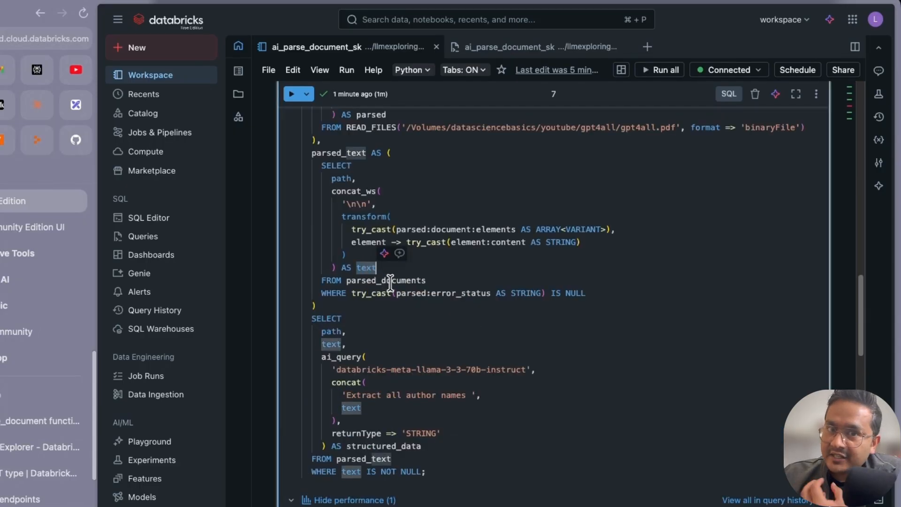
scroll(down, 3)
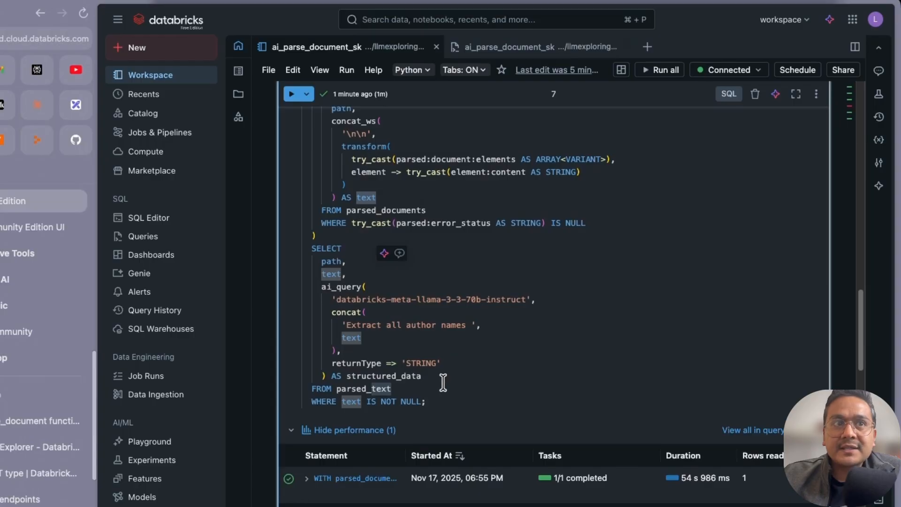
mouse_move(372, 407)
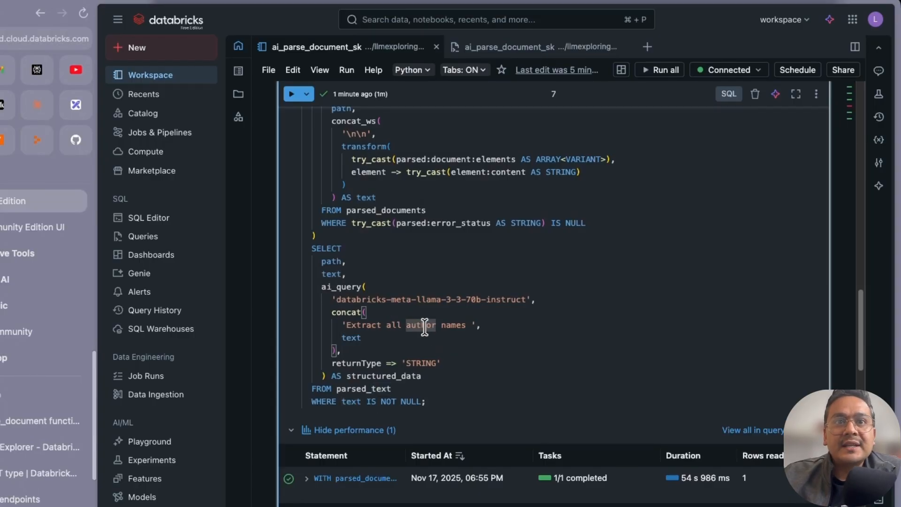
scroll(down, 3)
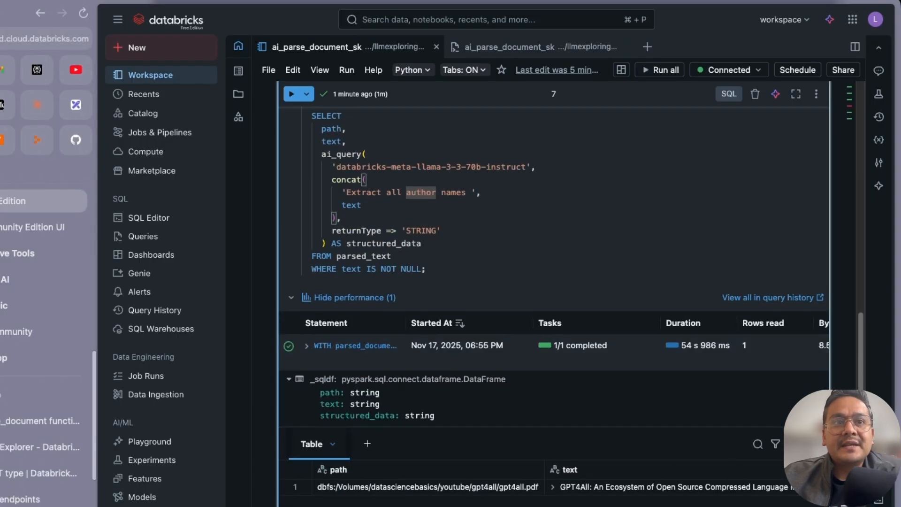
scroll(down, 3)
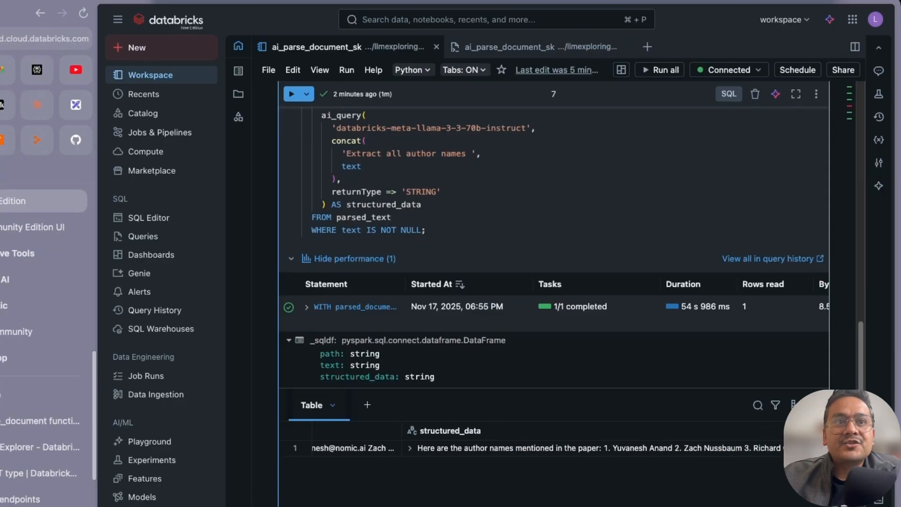
scroll(up, 3)
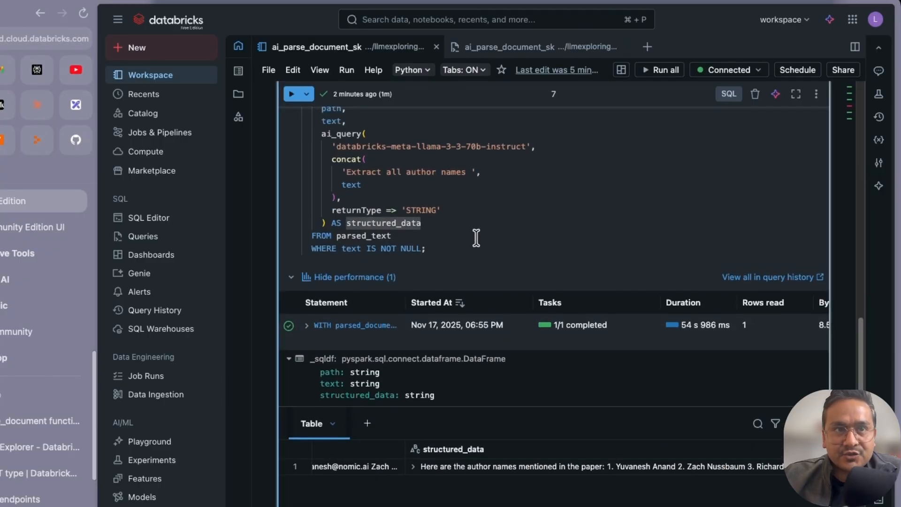
Expand the structured_data cell and review the numbered list of seventeen extracted authors
scroll(down, 3)
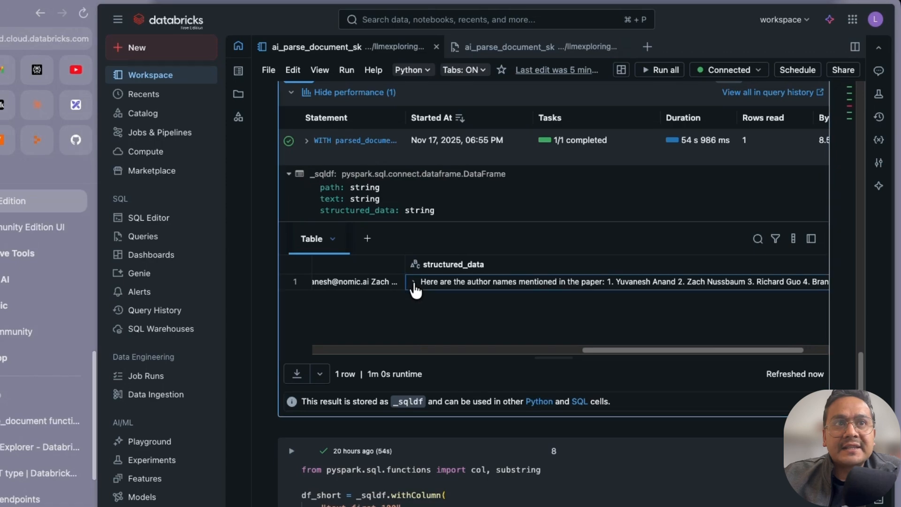
click(413, 282)
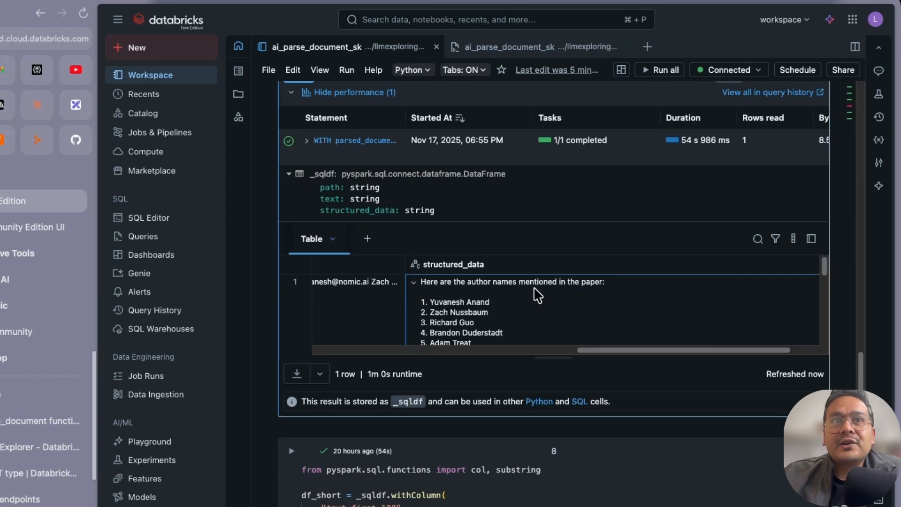
scroll(up, 3)
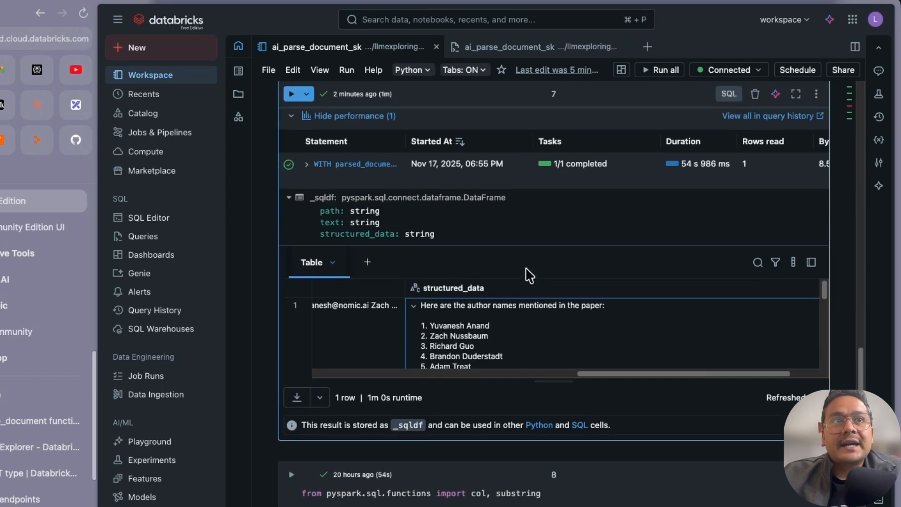
scroll(up, 3)
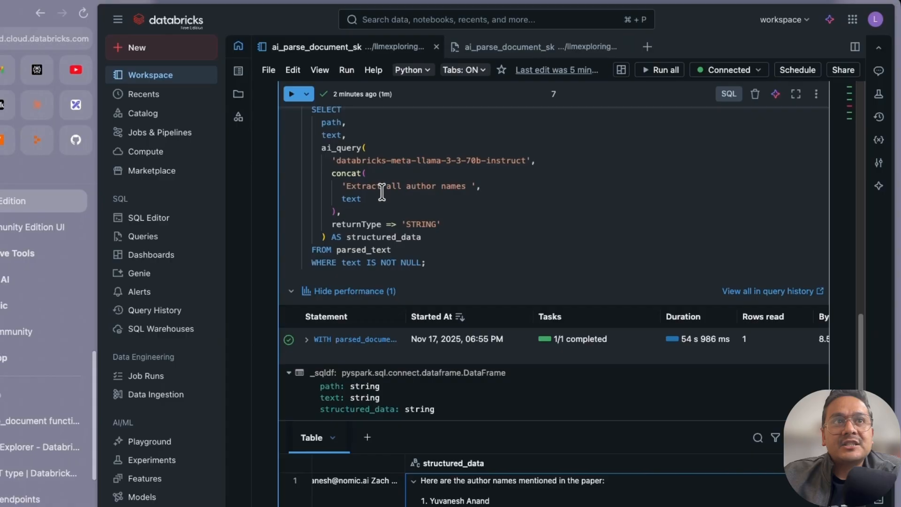
scroll(down, 3)
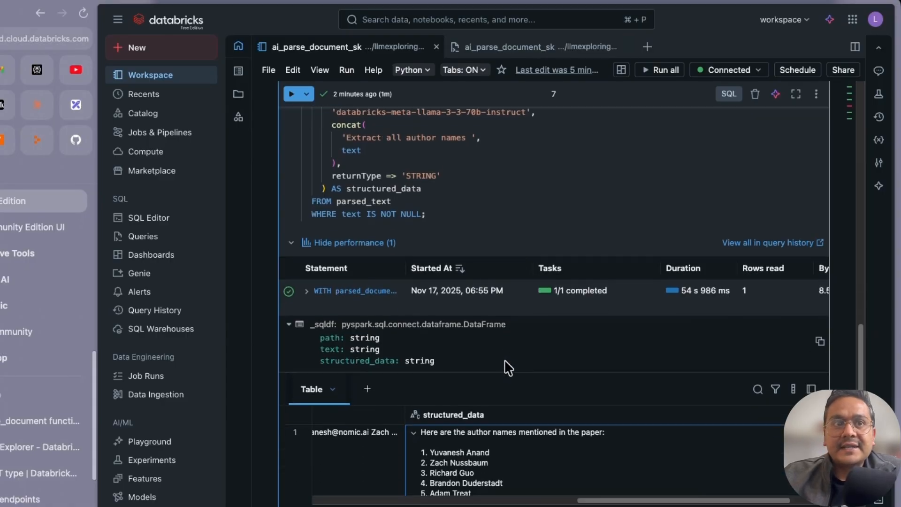
scroll(down, 3)
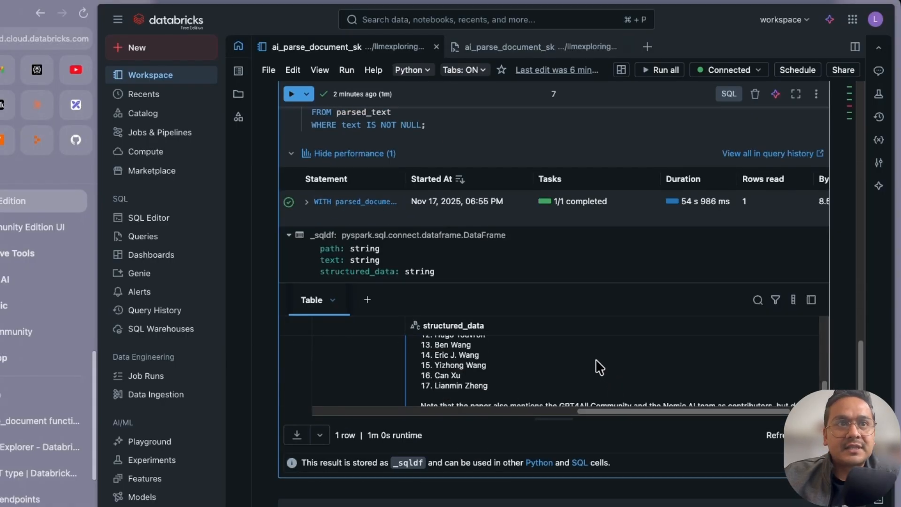
scroll(up, 3)
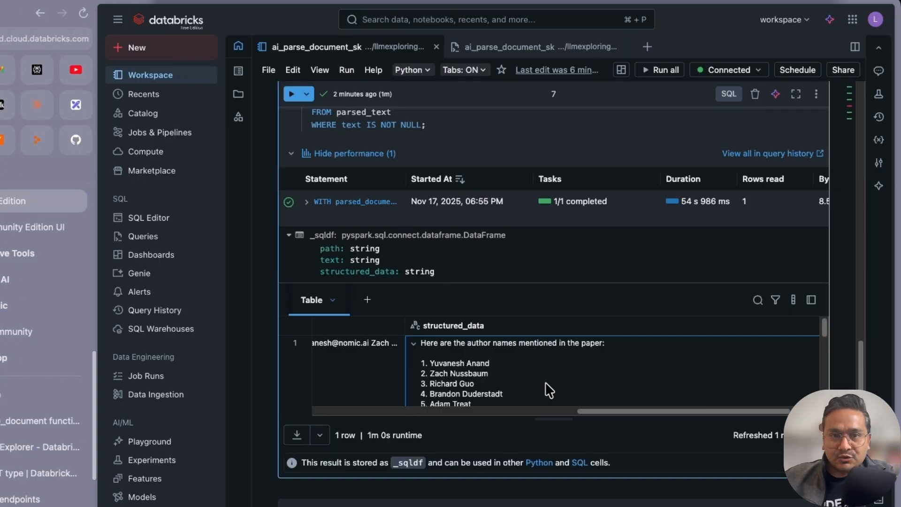
mouse_move(557, 399)
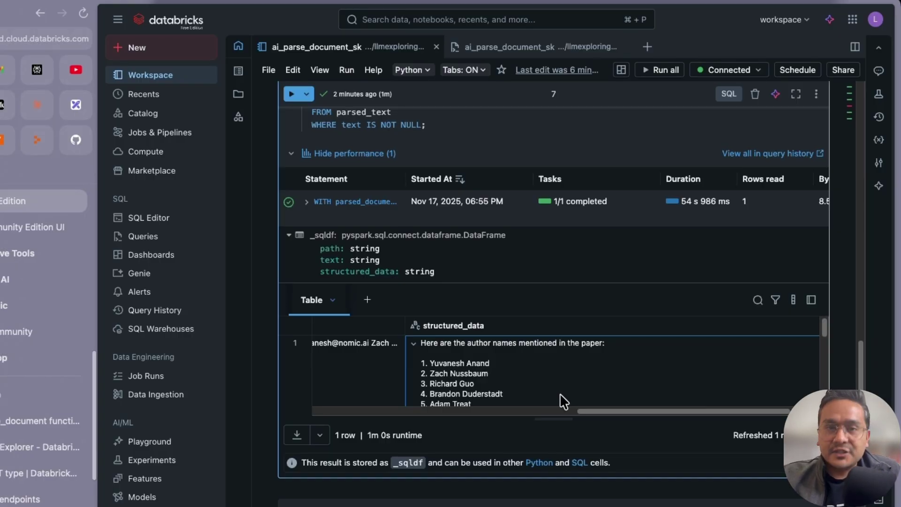
mouse_move(579, 386)
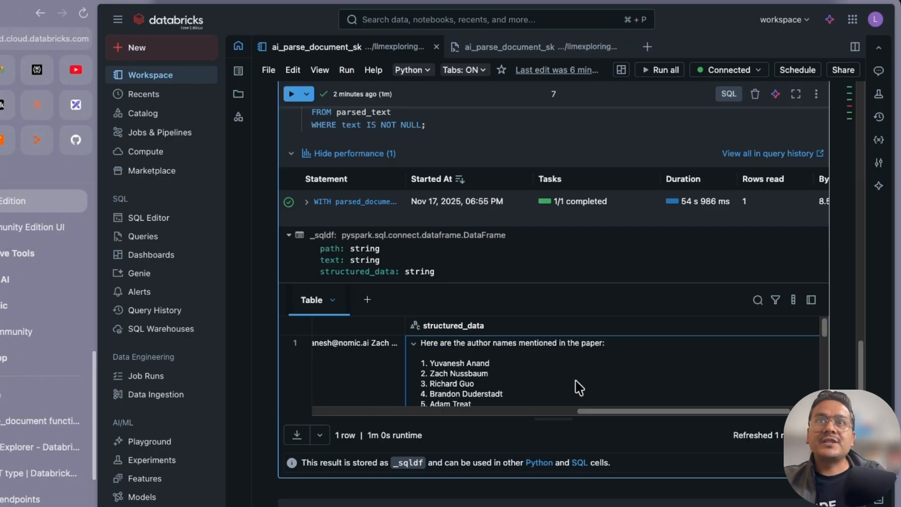
mouse_move(584, 379)
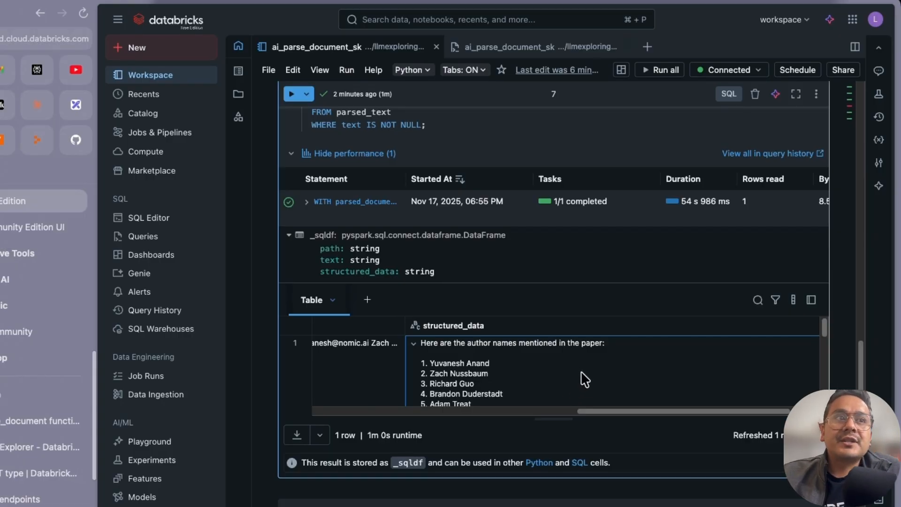